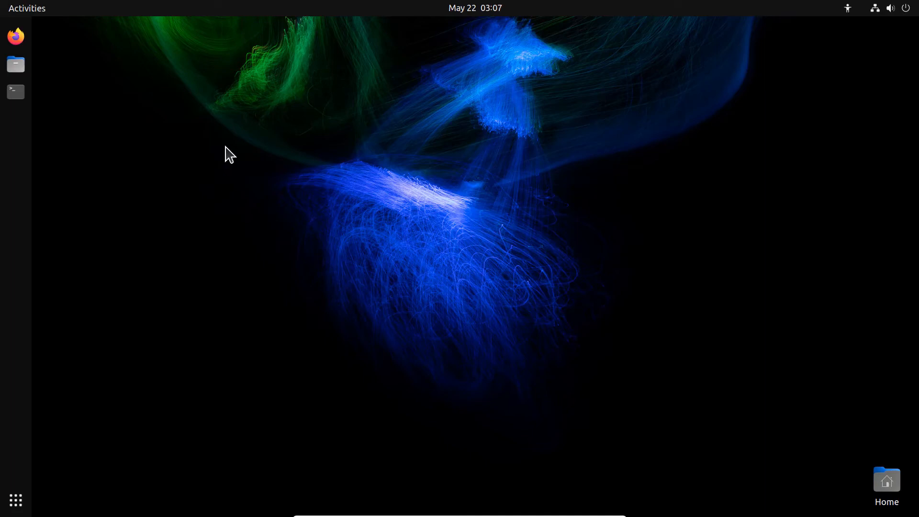
mouse_move(16, 38)
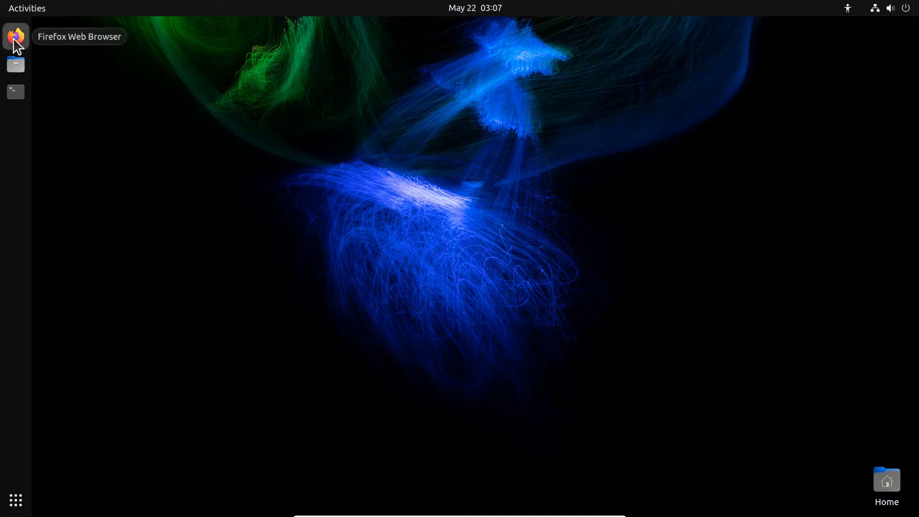
- Launch Firefox showing the Google results for 'download xampp'
left_click(15, 36)
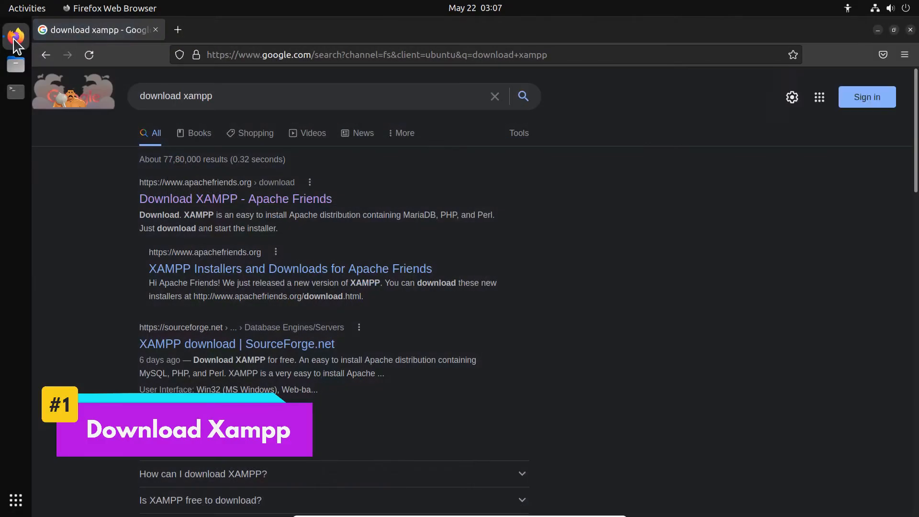
mouse_move(132, 215)
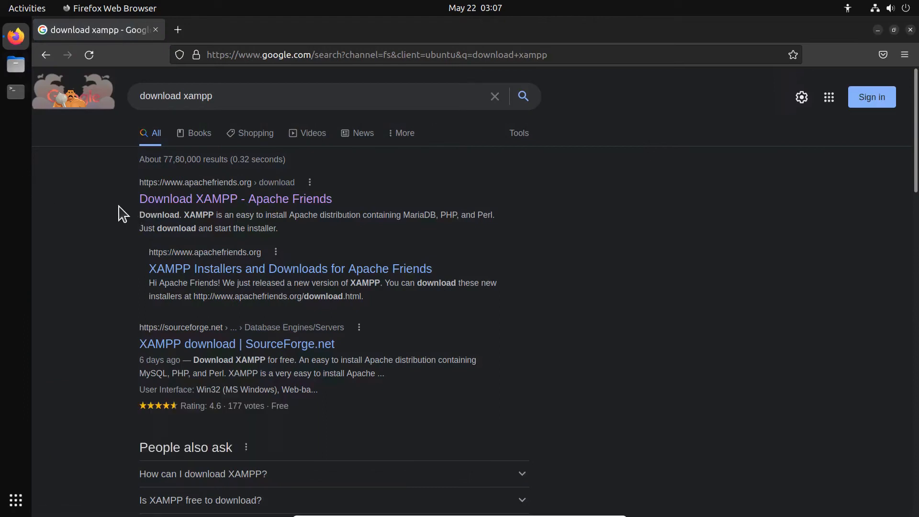
mouse_move(218, 201)
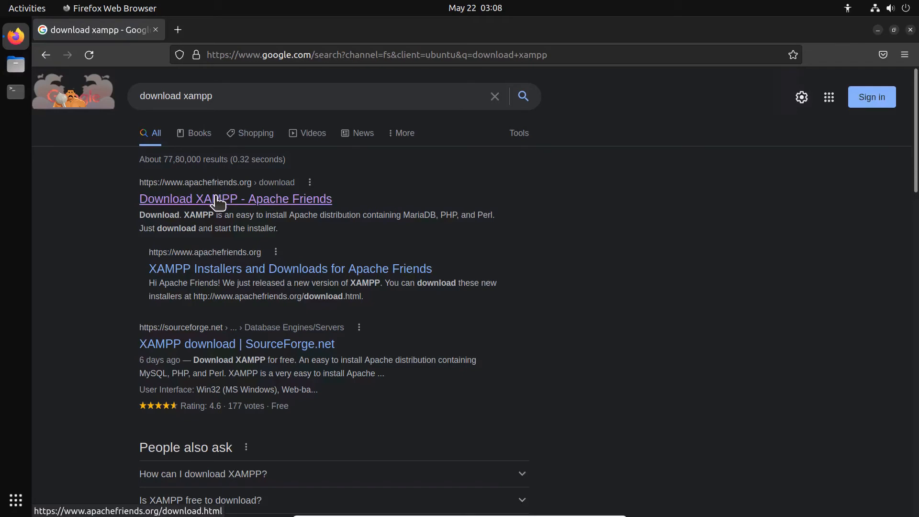
- Go to the Apache Friends download page and scroll to the XAMPP for Linux installers
left_click(215, 199)
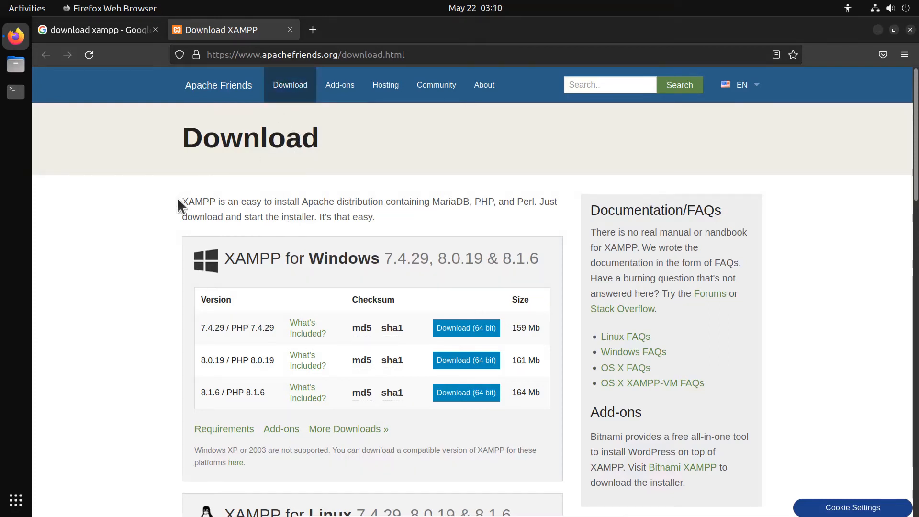
scroll("down", 3)
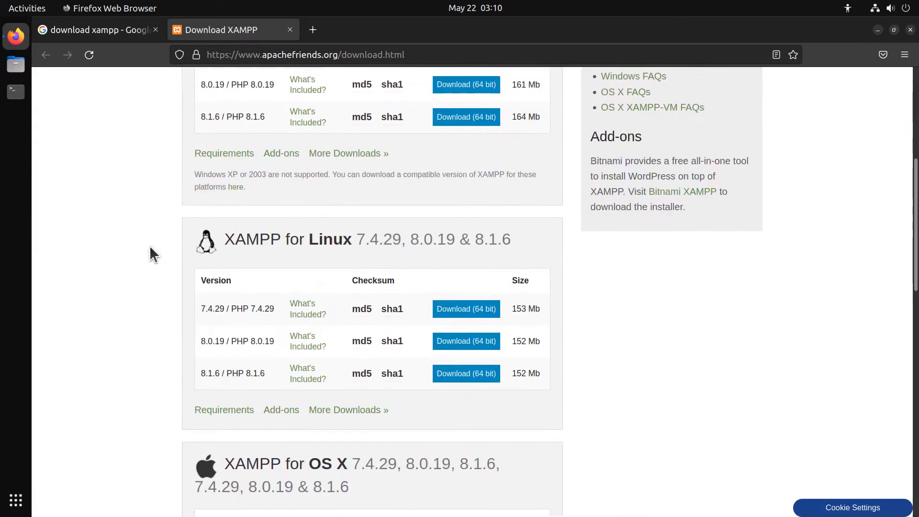
mouse_move(293, 249)
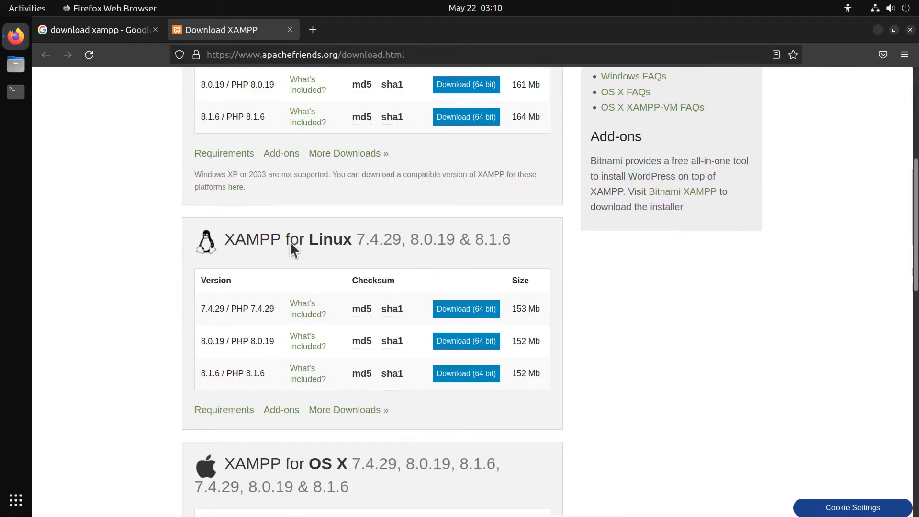
mouse_move(252, 259)
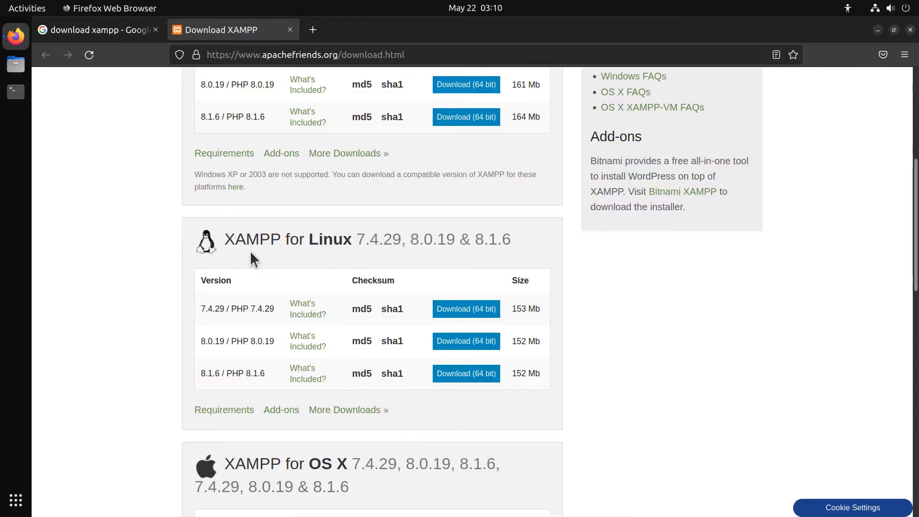
mouse_move(276, 393)
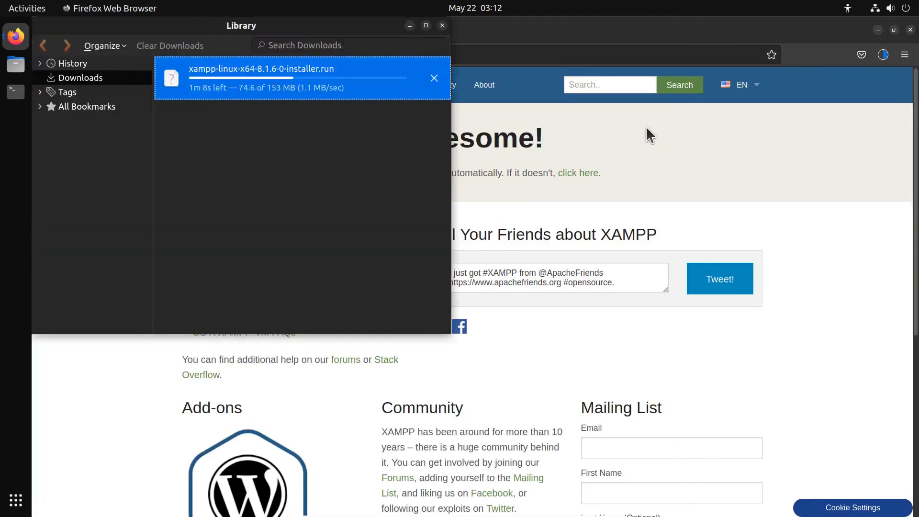
mouse_move(586, 138)
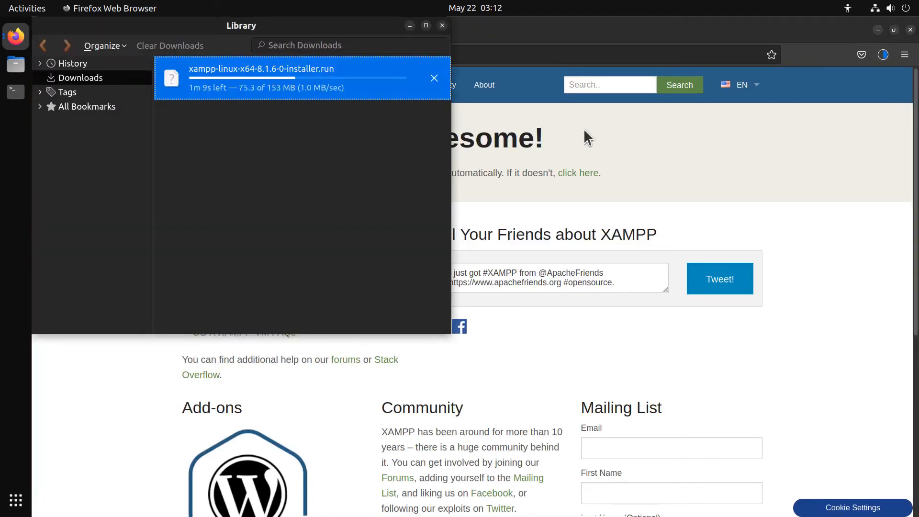
mouse_move(290, 94)
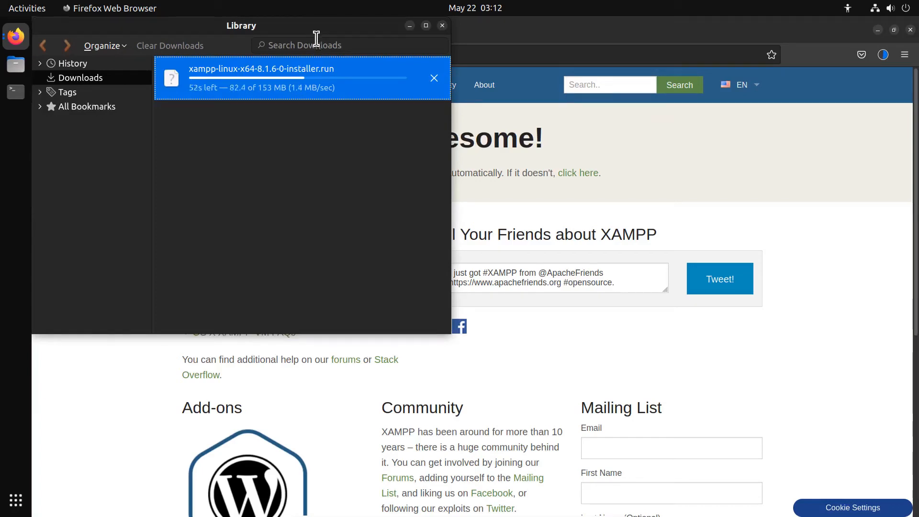
mouse_move(355, 34)
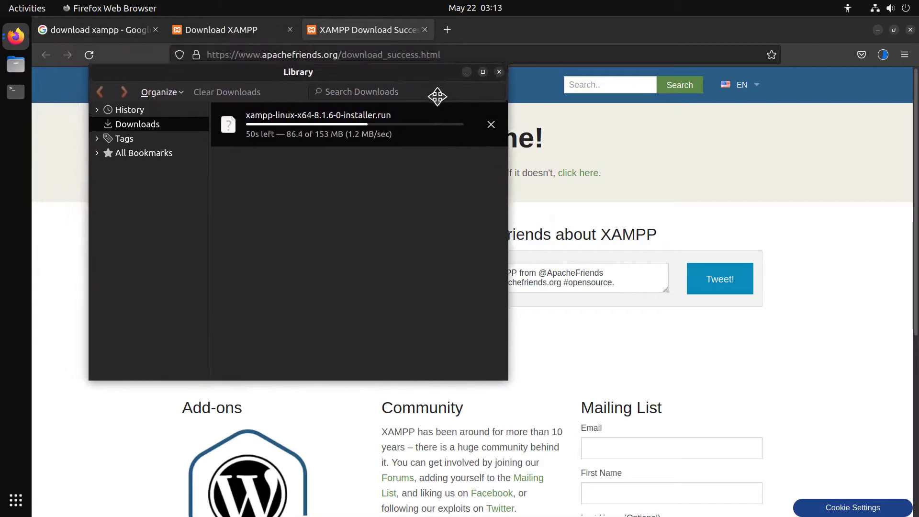
- Reposition the downloads Library window while the 153 MB XAMPP 8.1.6 installer finishes
left_click_drag(436, 97, 487, 121)
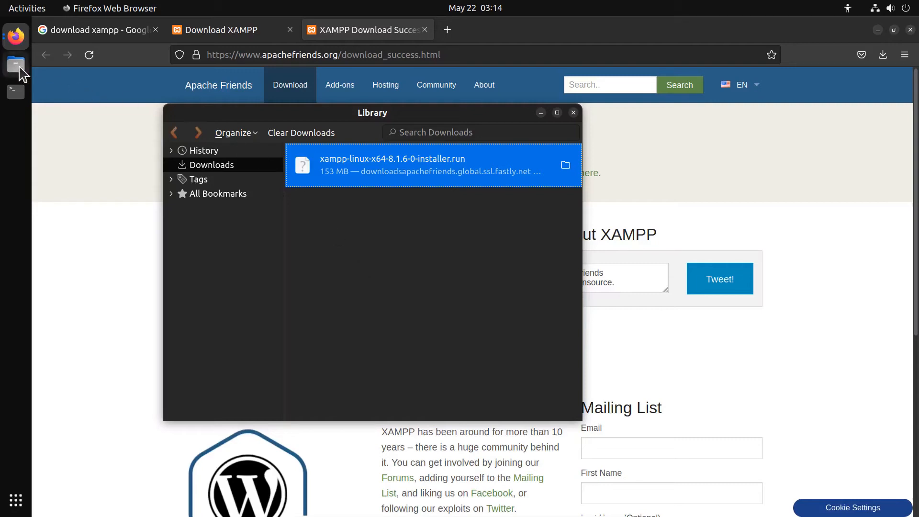
- Show the Downloads folder in Files with xampp-linux-x64-8.1.6-0-installer.run
left_click(16, 65)
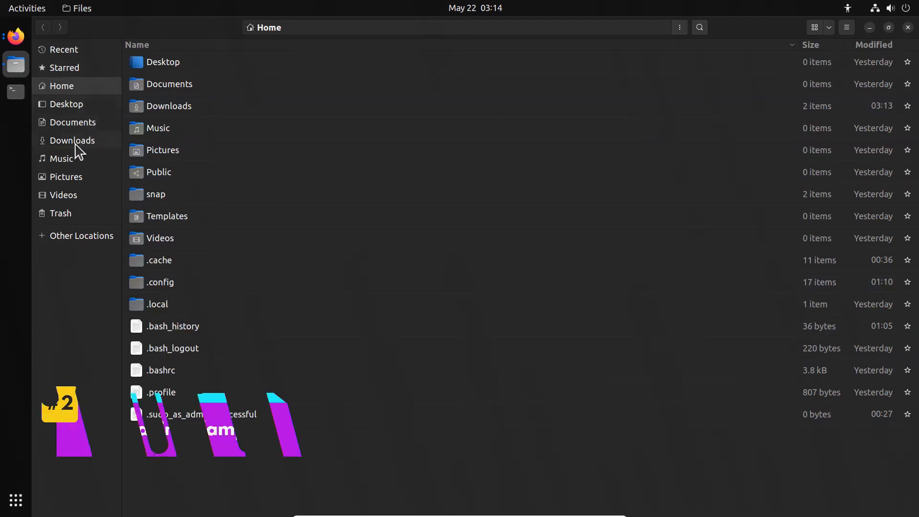
left_click(73, 140)
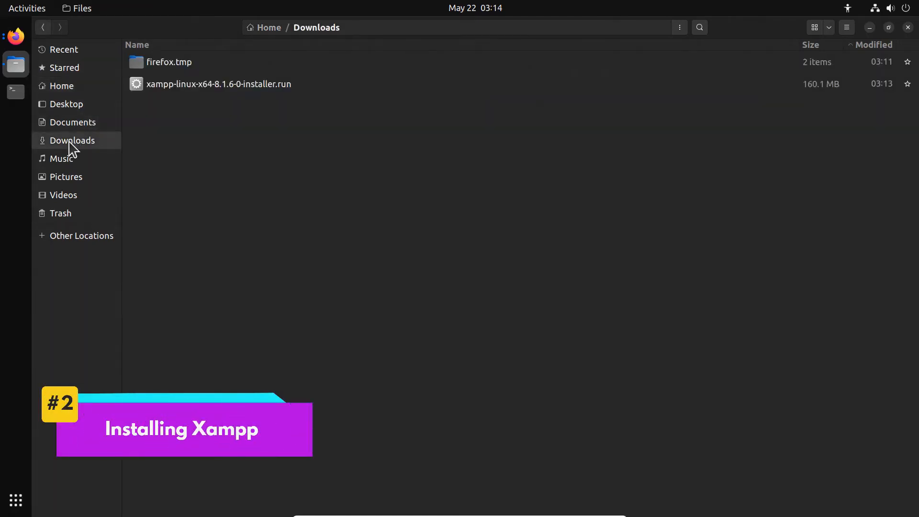
mouse_move(37, 117)
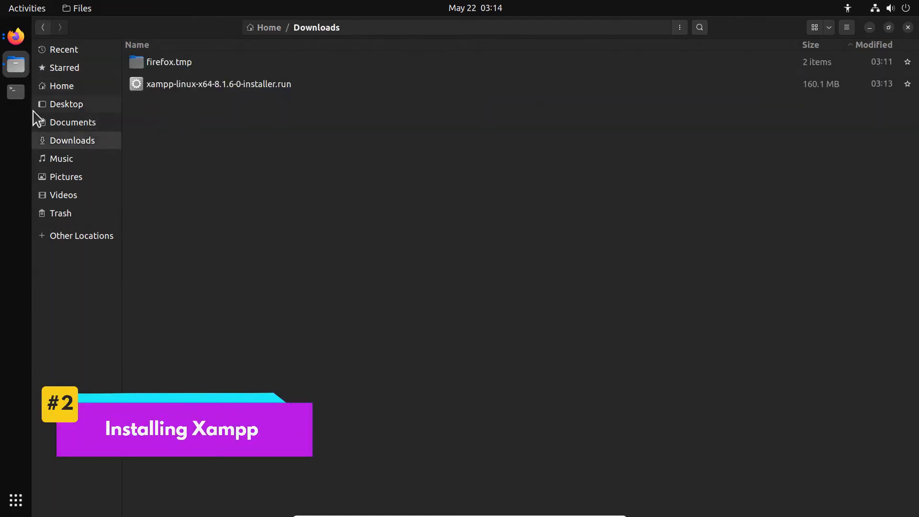
- In Terminal, cd to Downloads, list it and run the installer with sudo, getting 'command not found'
left_click(16, 92)
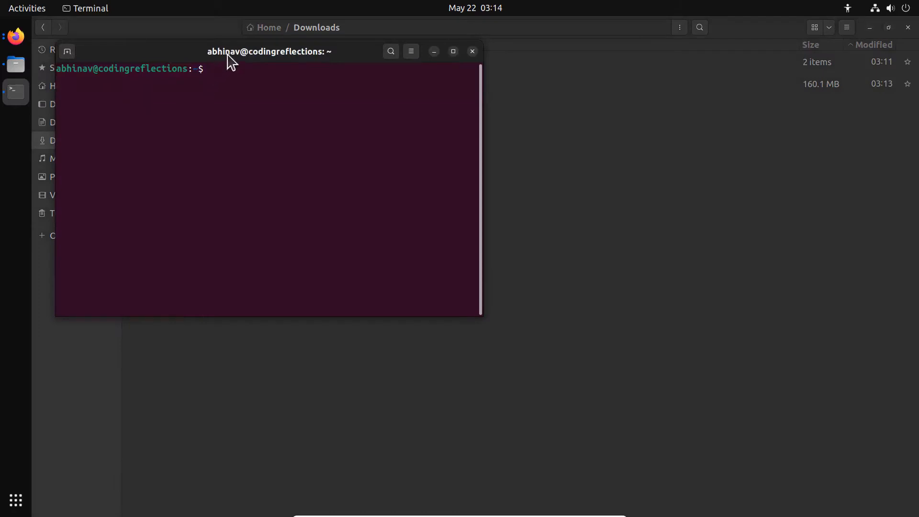
type("cd Downloads")
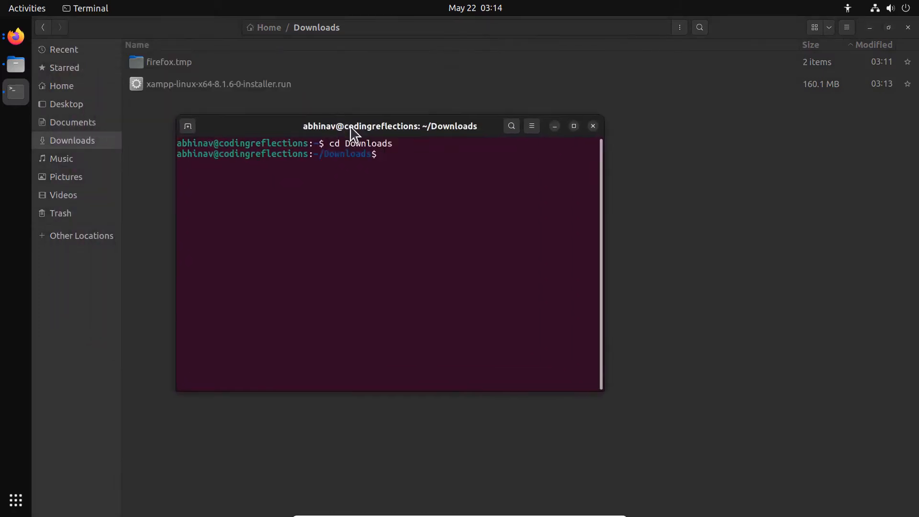
type("ls")
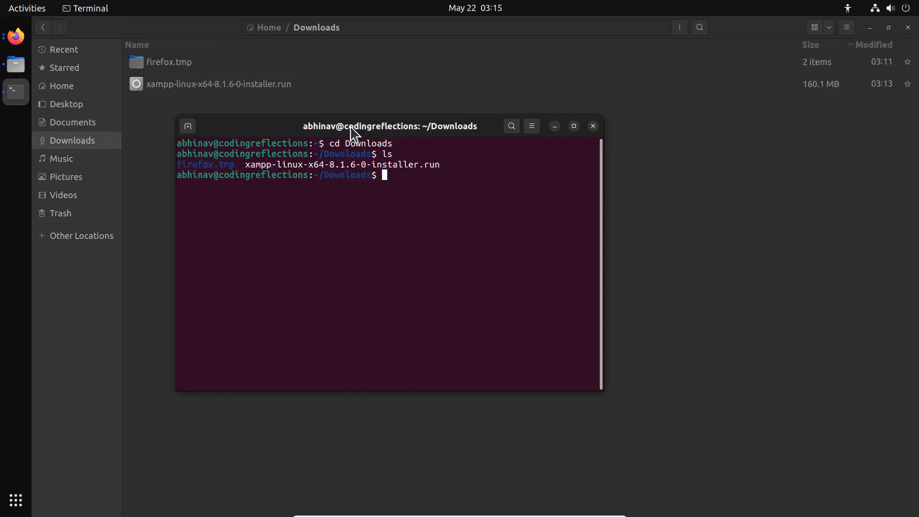
type("sudo")
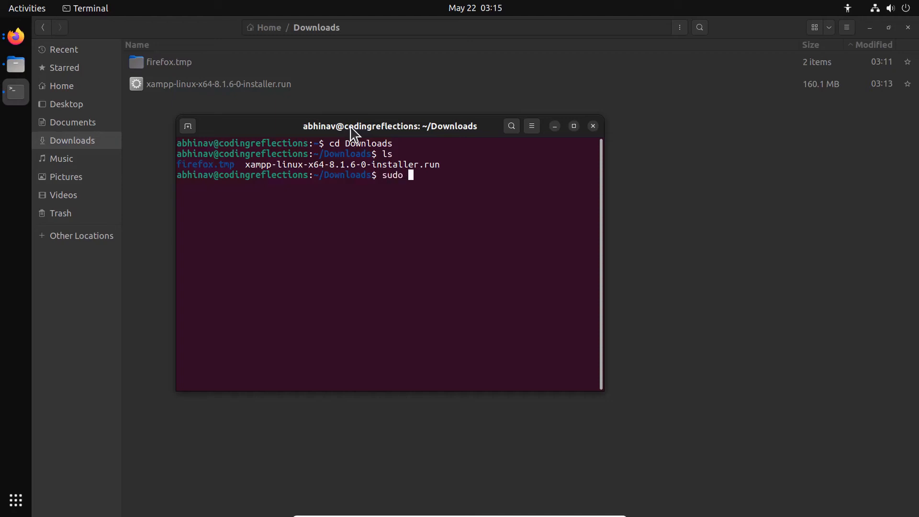
type(".")
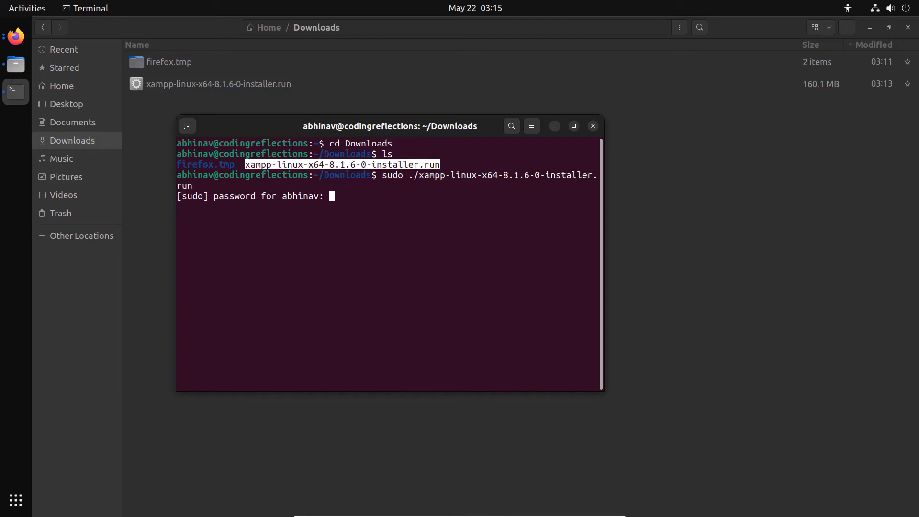
key("Return")
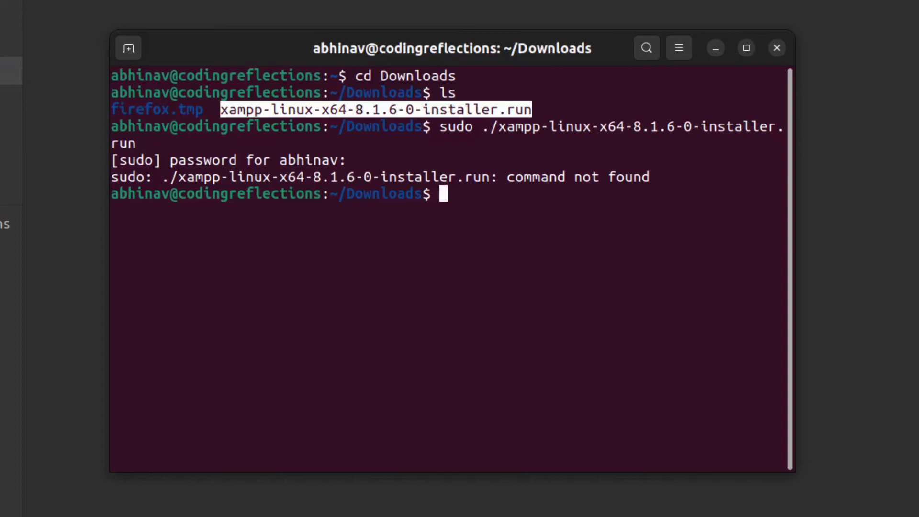
- chmod +x the XAMPP installer, verify with ls -la, then run it with sudo to reach the Setup Wizard
type("chmod")
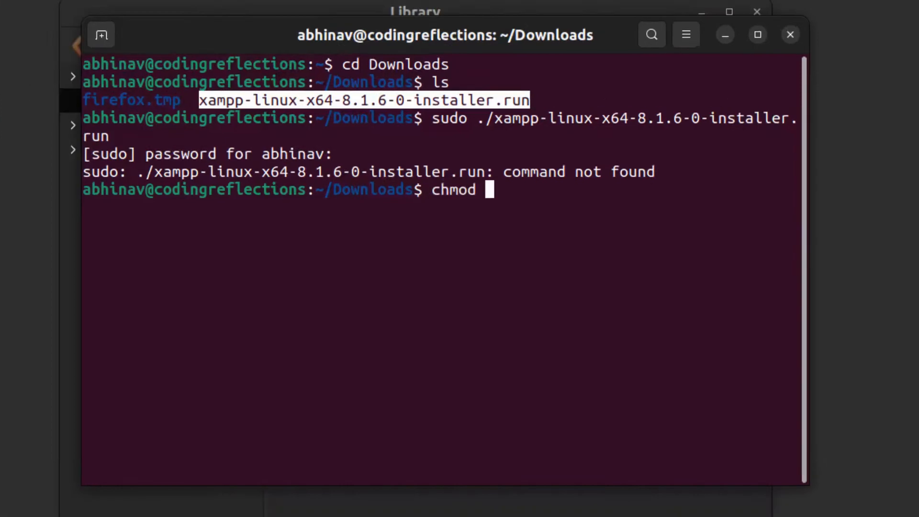
type("+")
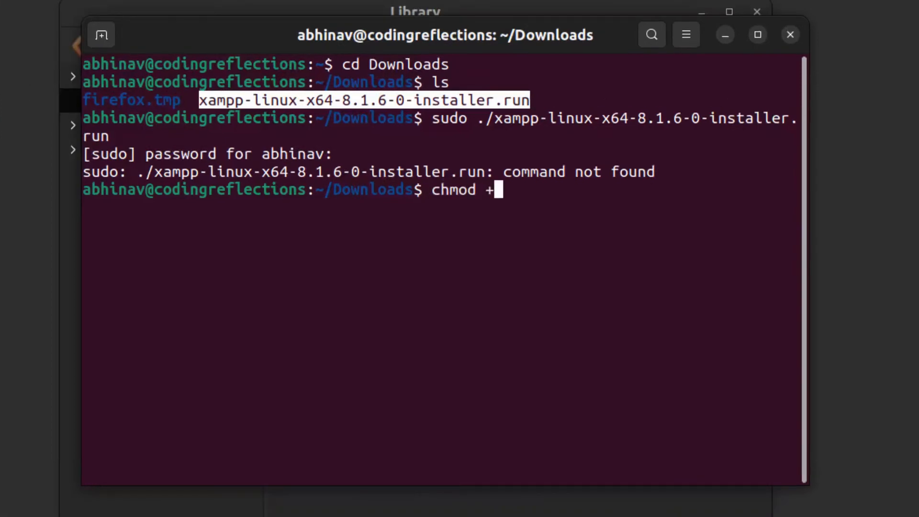
type("x")
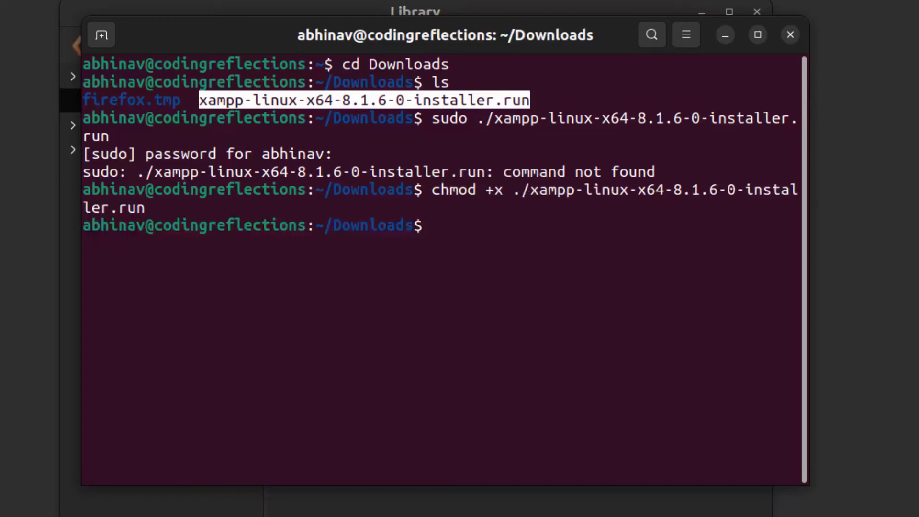
type("ls")
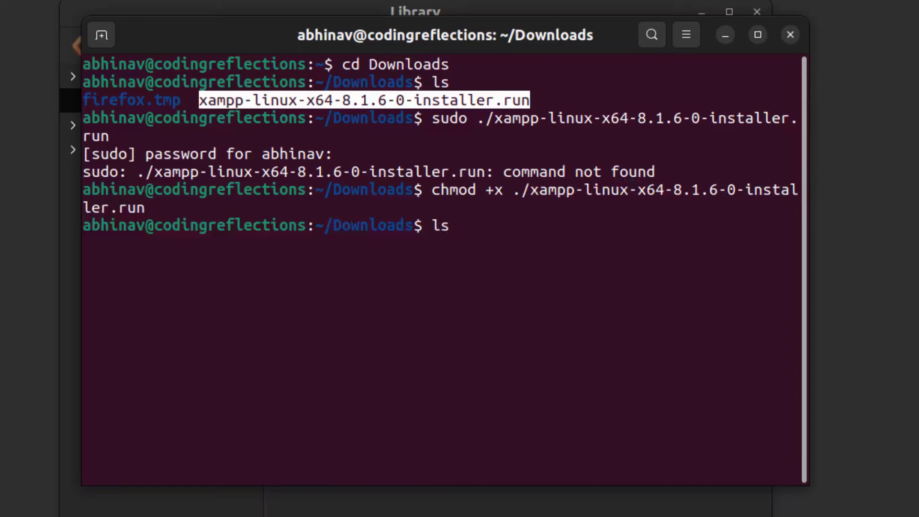
type("-")
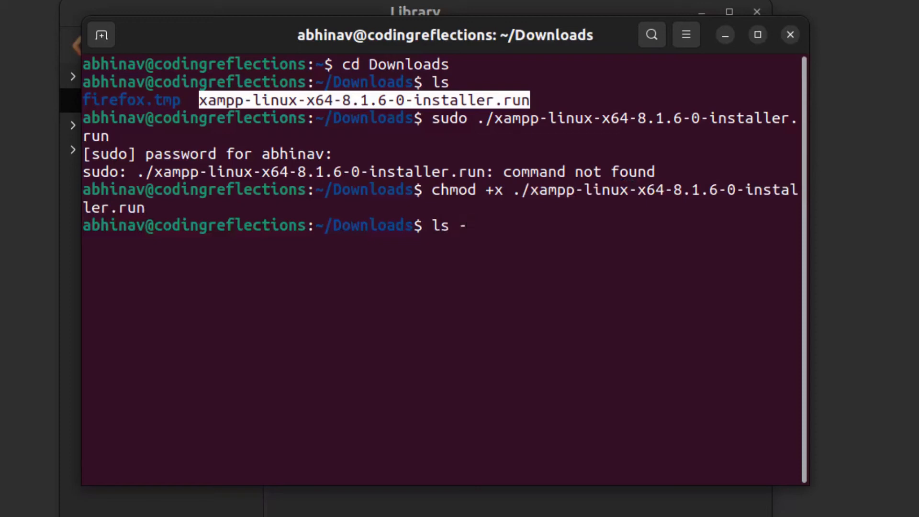
type("la")
type("sudo ./xampp-linux-x64-8.1.6-0-installer.run")
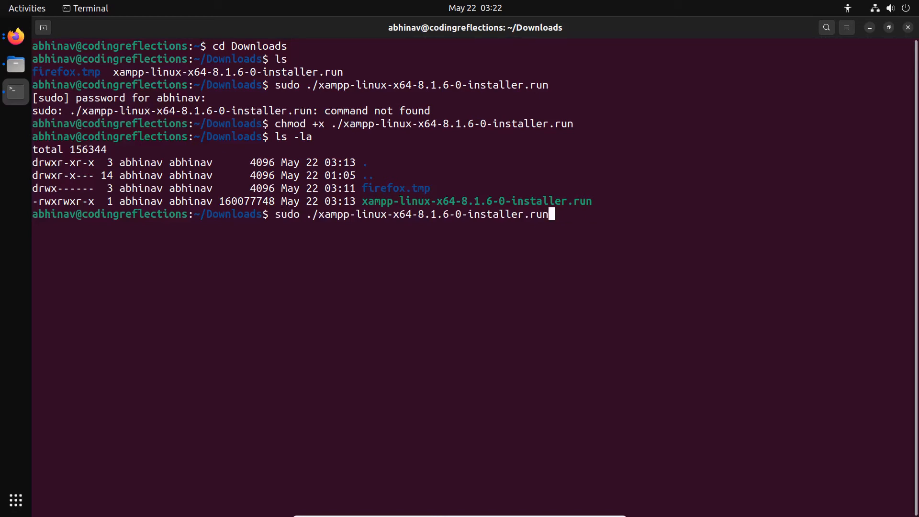
key("Return")
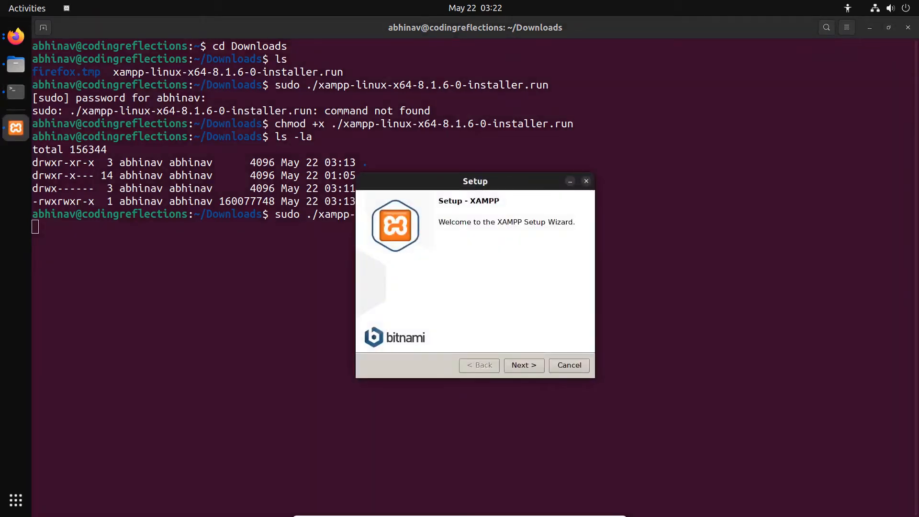
- Accept core and developer components and /opt/lampp, install, and finish with Launch XAMPP checked
left_click(524, 365)
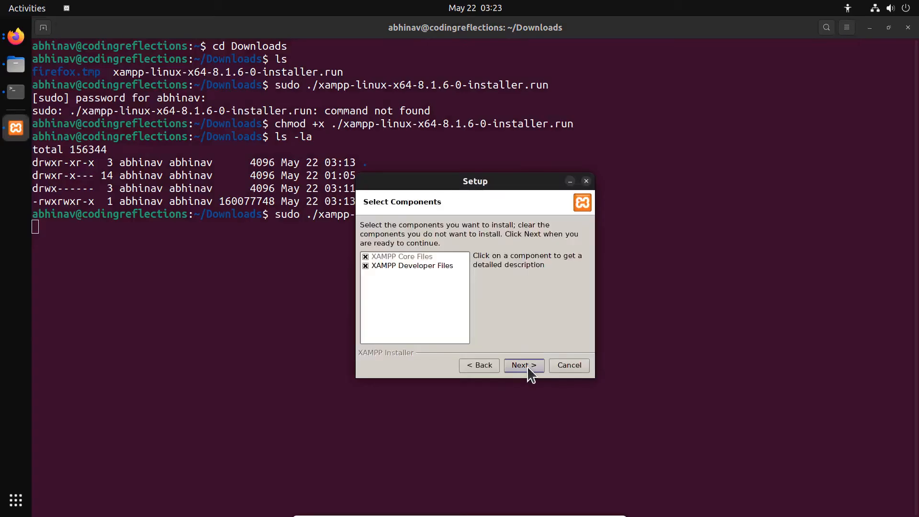
left_click(524, 366)
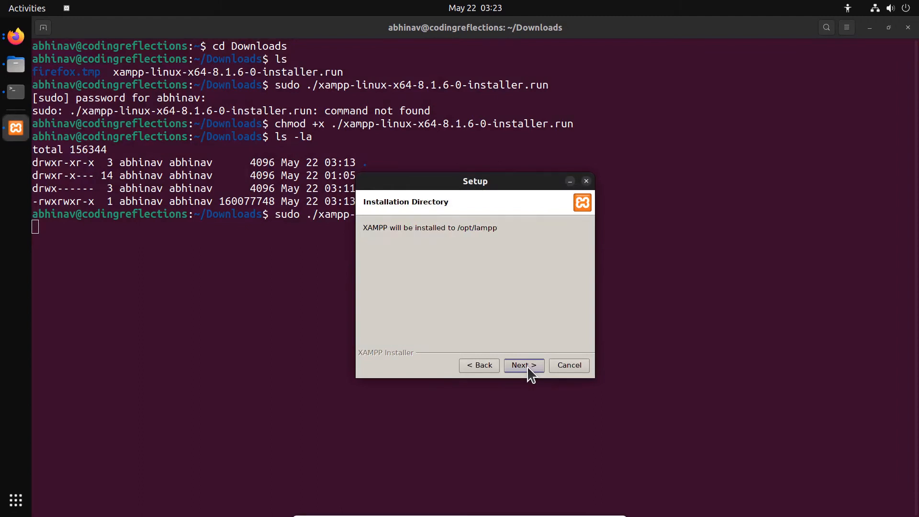
left_click(524, 366)
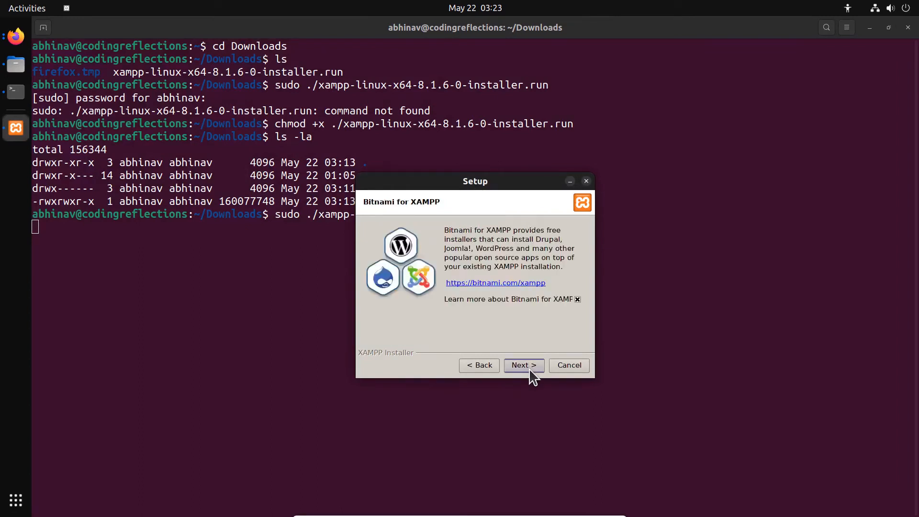
left_click(524, 365)
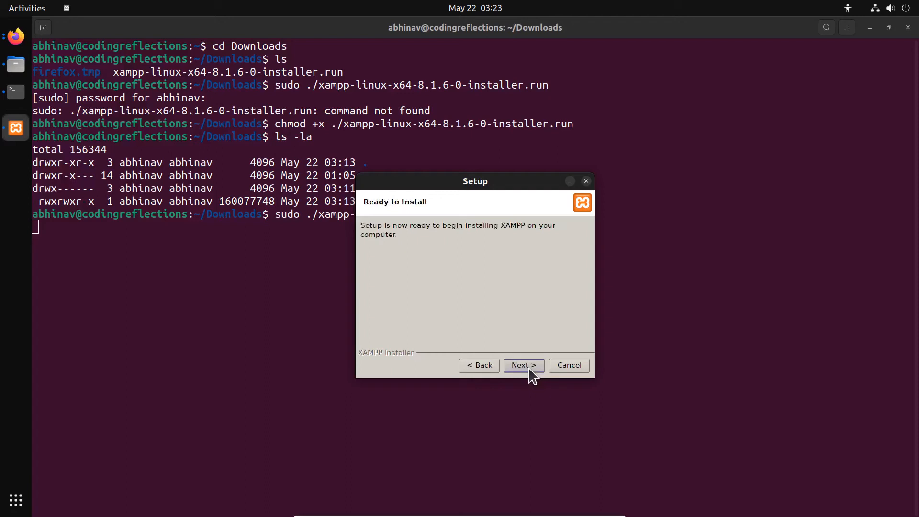
left_click(524, 366)
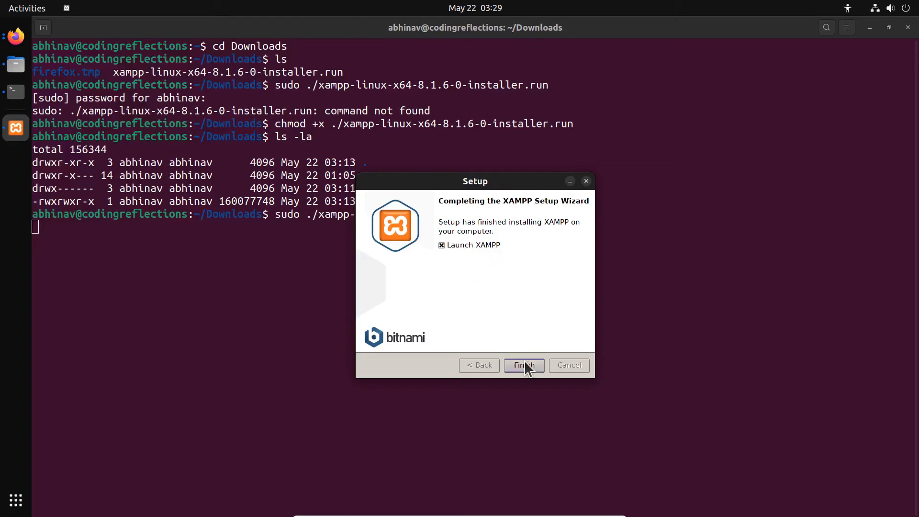
left_click(525, 365)
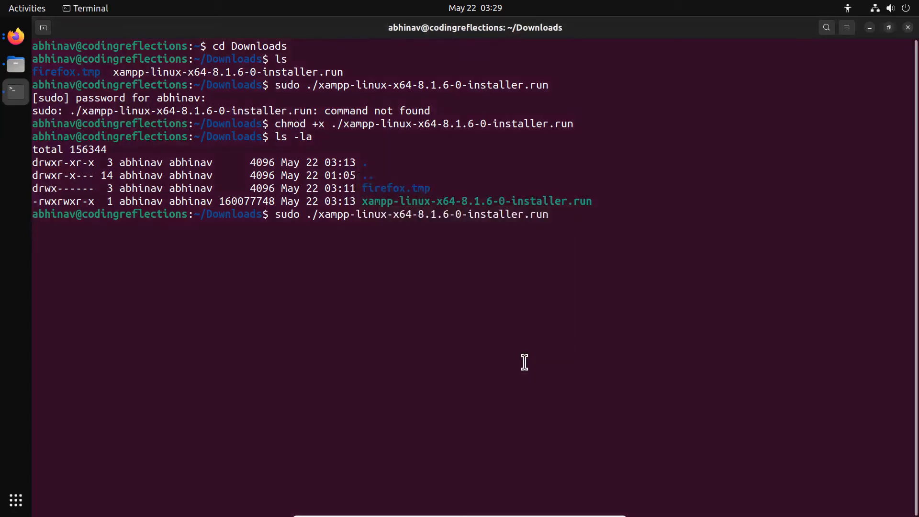
key("Return")
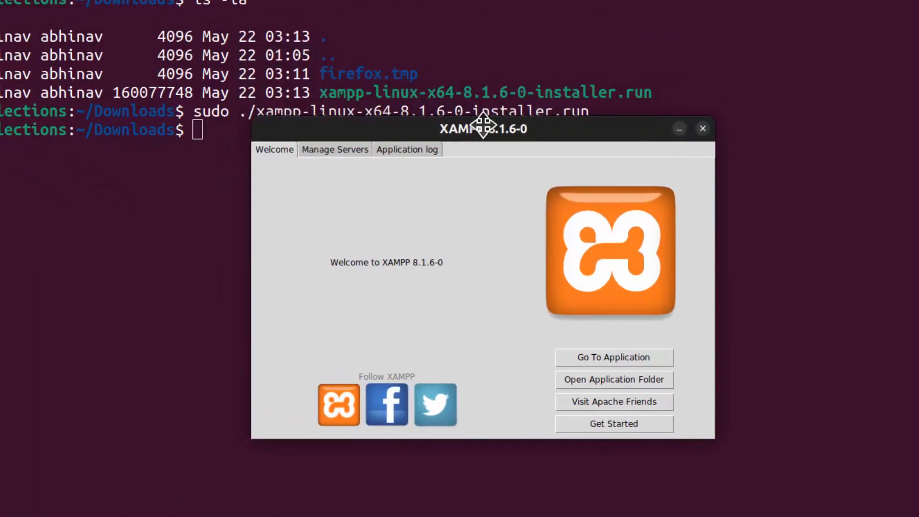
left_click_drag(482, 129, 492, 152)
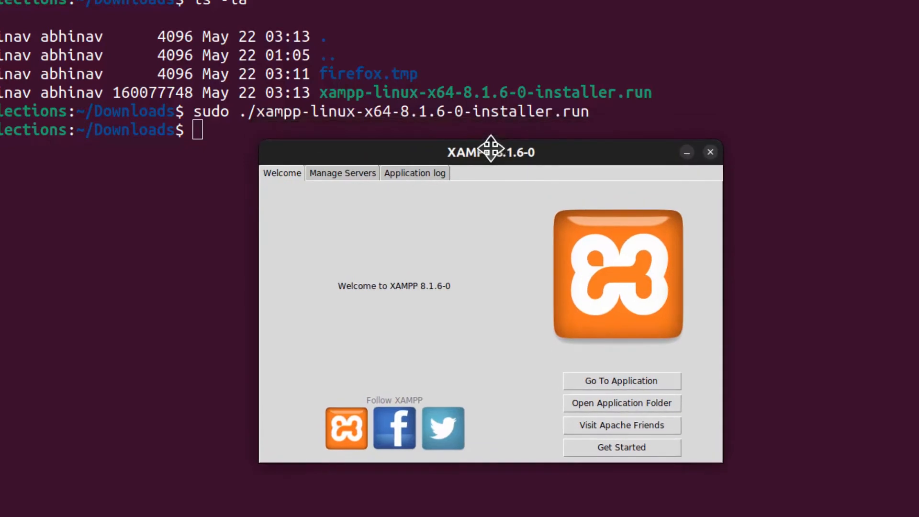
mouse_move(522, 165)
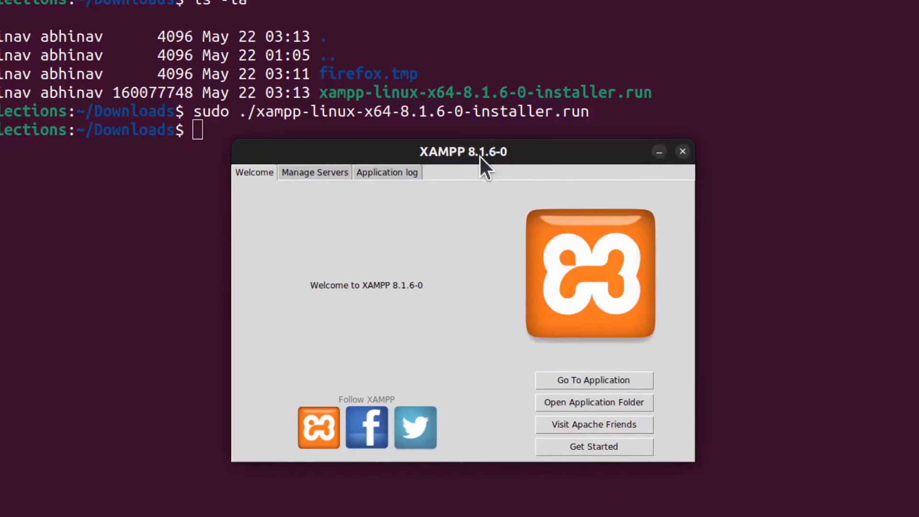
mouse_move(469, 398)
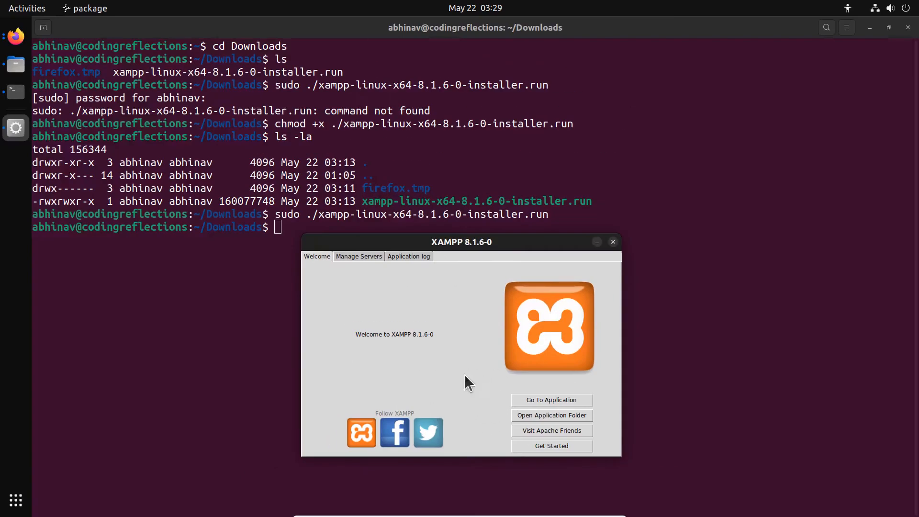
mouse_move(364, 261)
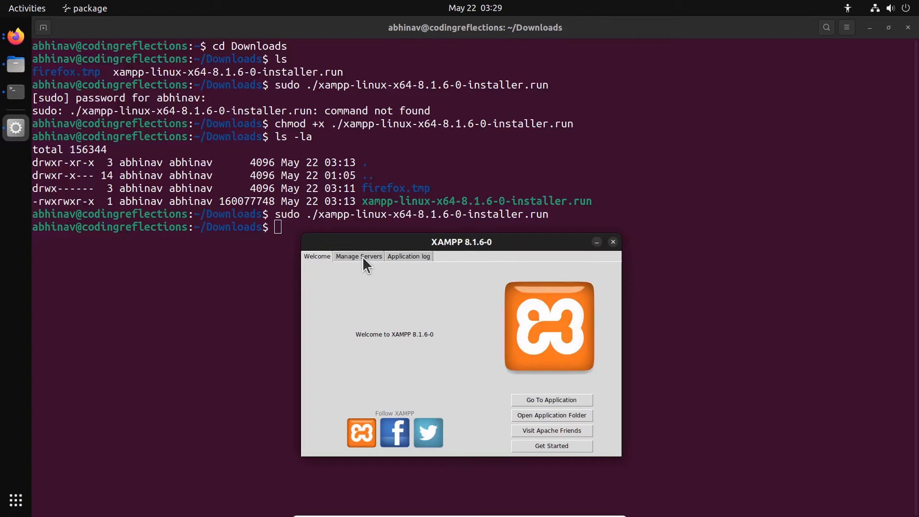
left_click(613, 242)
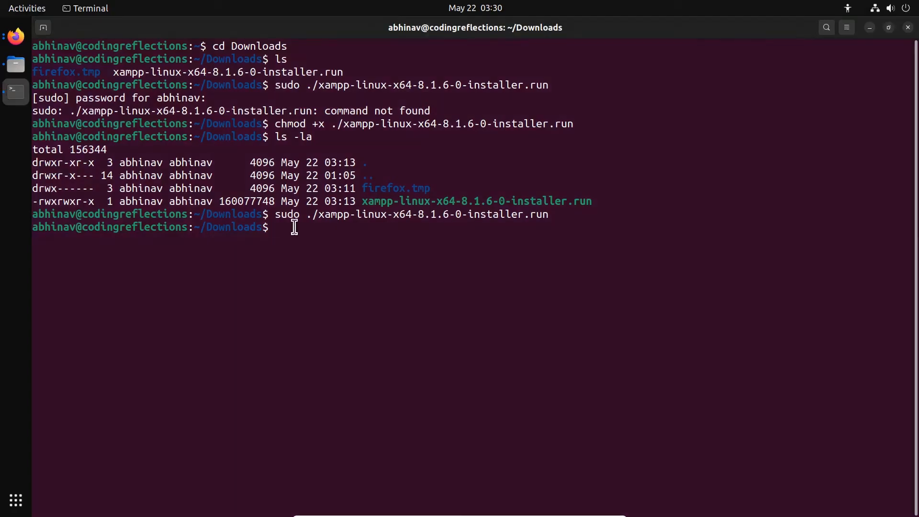
- cd into /opt/lampp, list its contents including manager-linux-x64.run, and begin a sudo command
type("cd")
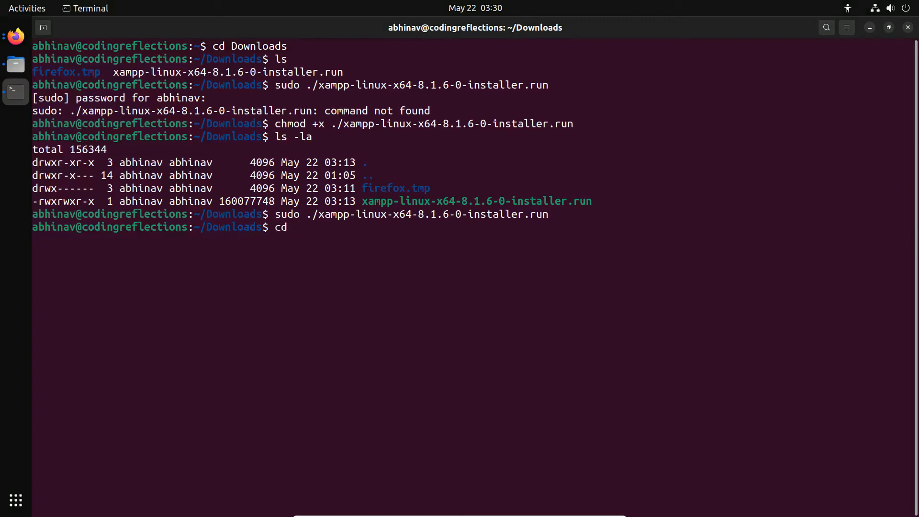
type("/opt")
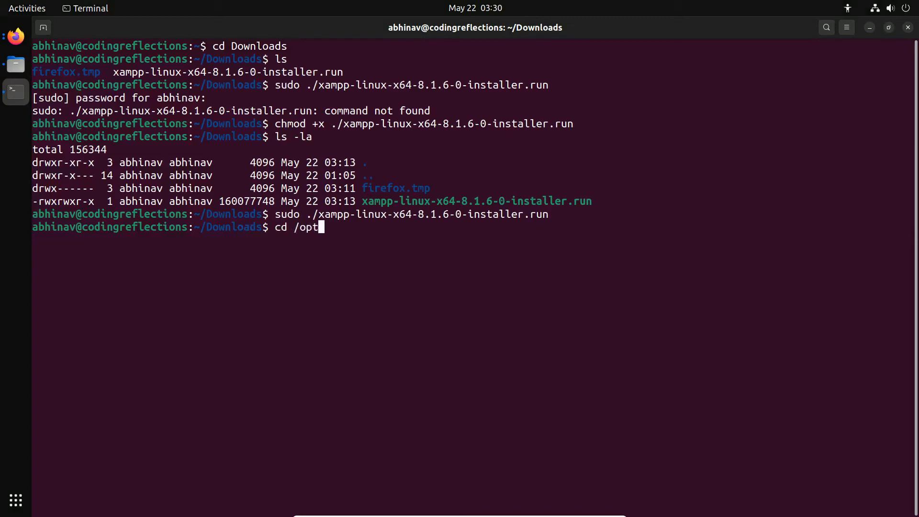
type("/lampp")
type("ls")
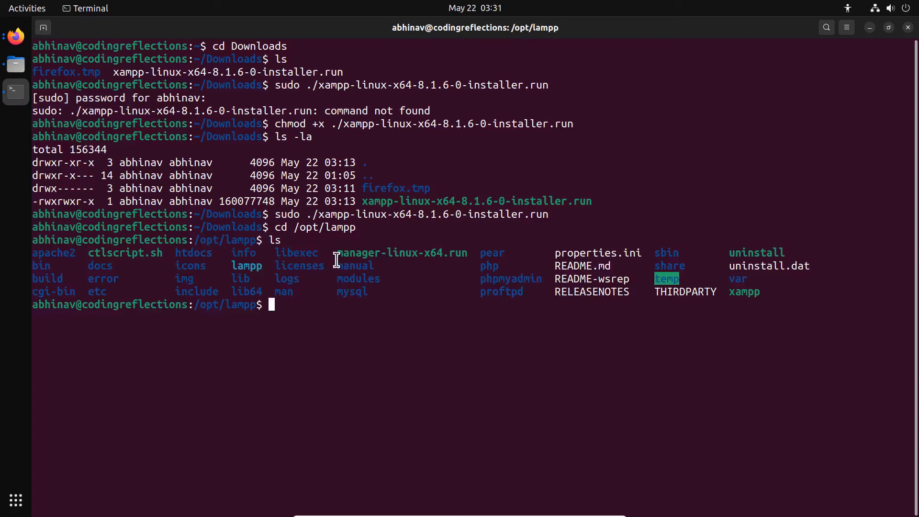
mouse_move(385, 253)
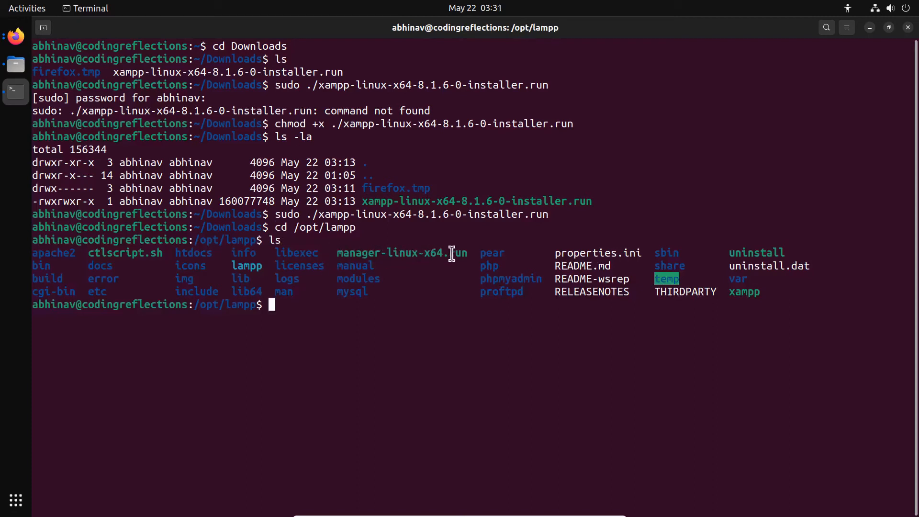
mouse_move(469, 253)
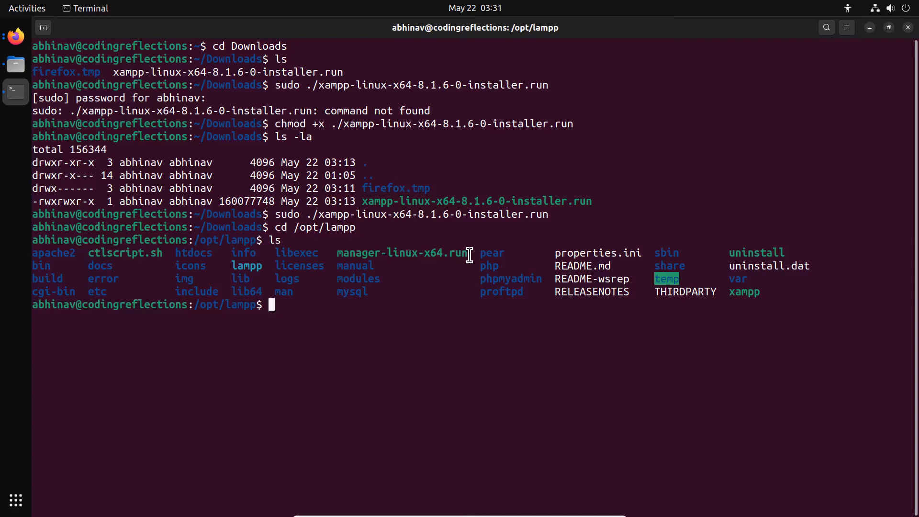
type("sudo")
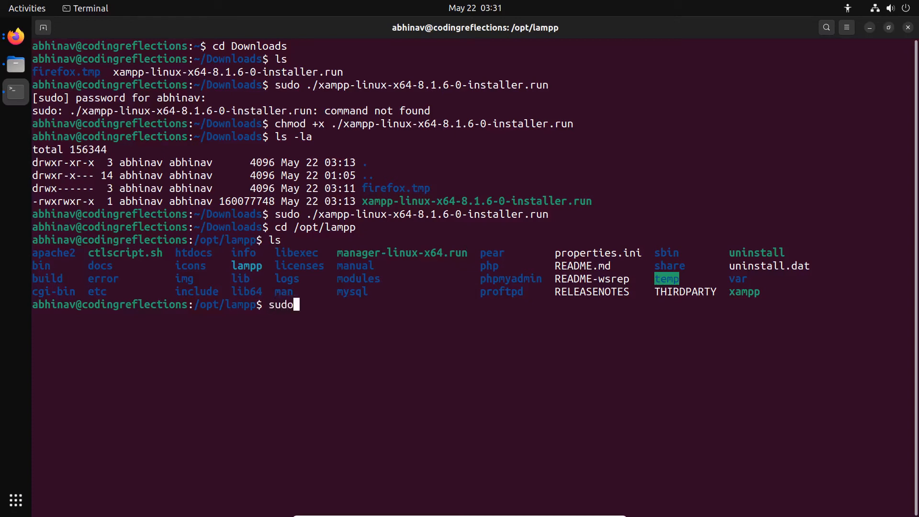
- Run sudo ./manager-linux-x64.run and Start All under Manage Servers for MySQL, ProFTPD and Apache
key("Return")
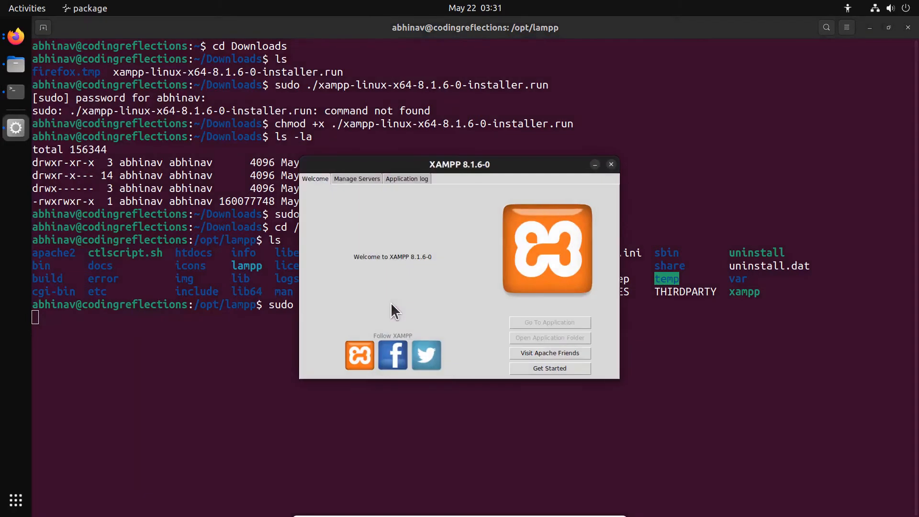
mouse_move(431, 220)
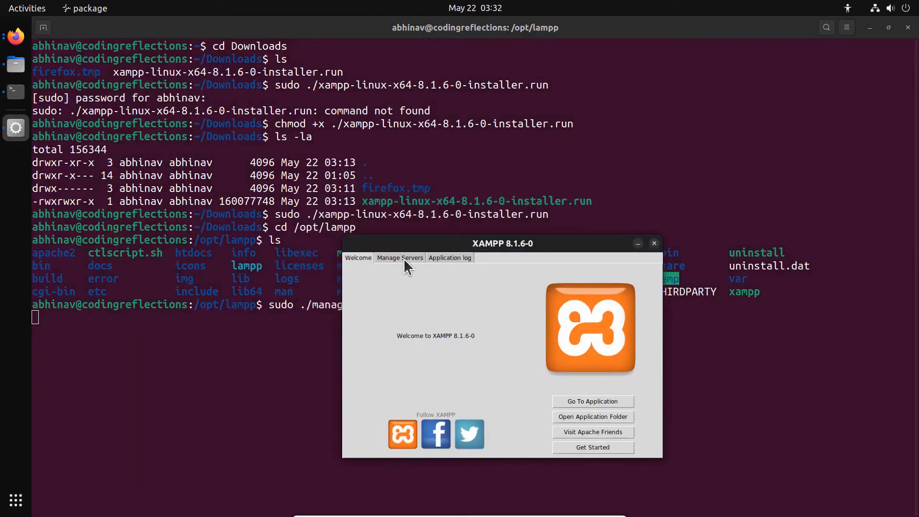
left_click(400, 258)
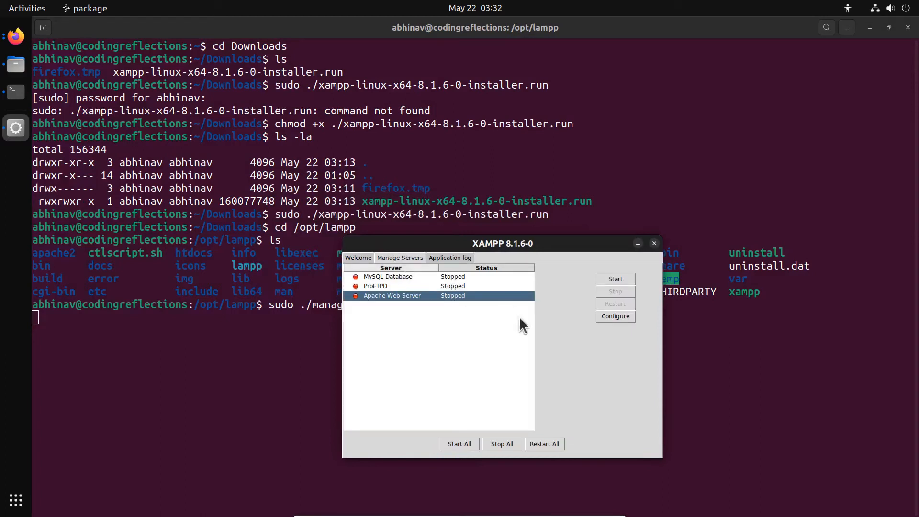
left_click(460, 444)
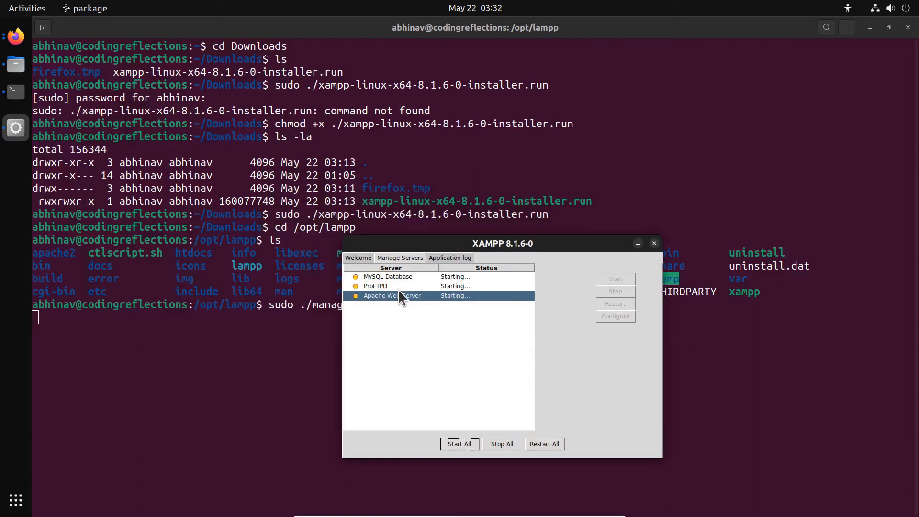
mouse_move(410, 306)
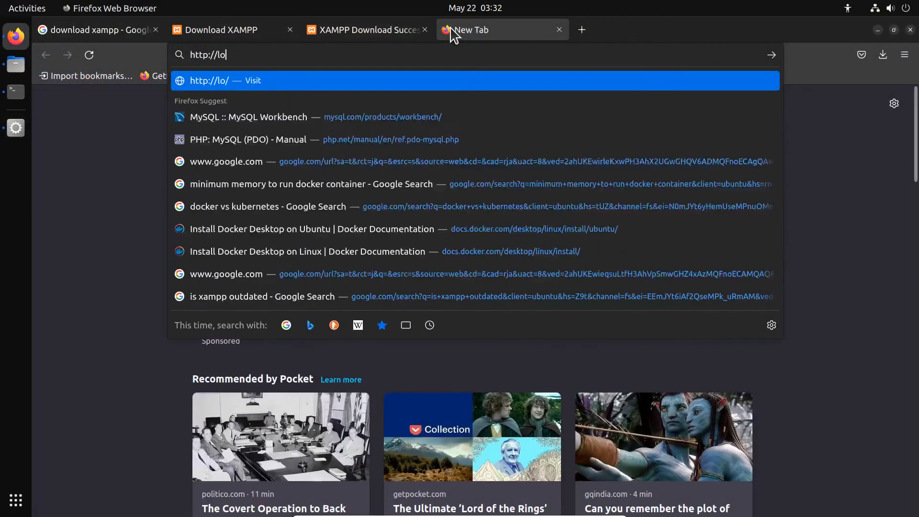
- Load localhost in Firefox to show the XAMPP for Linux 8.1.6 dashboard, then return to Terminal
type("calhost/dashboard/")
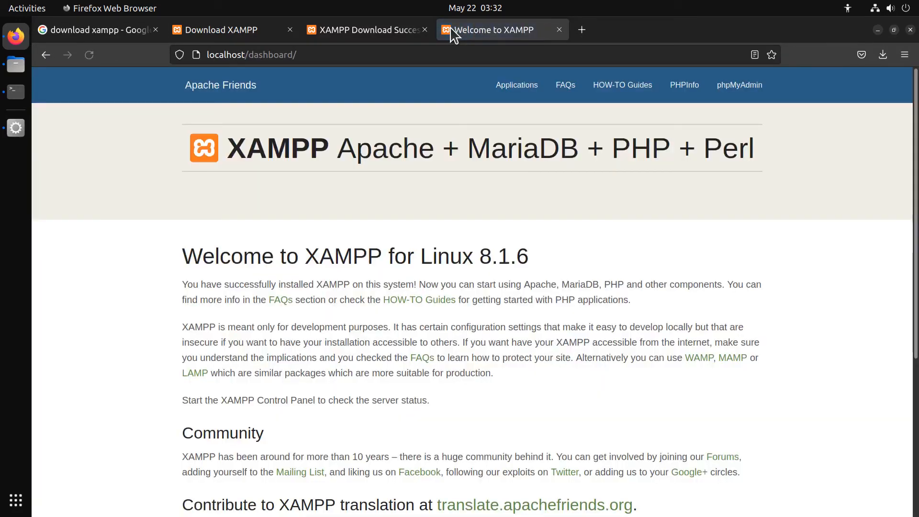
mouse_move(456, 242)
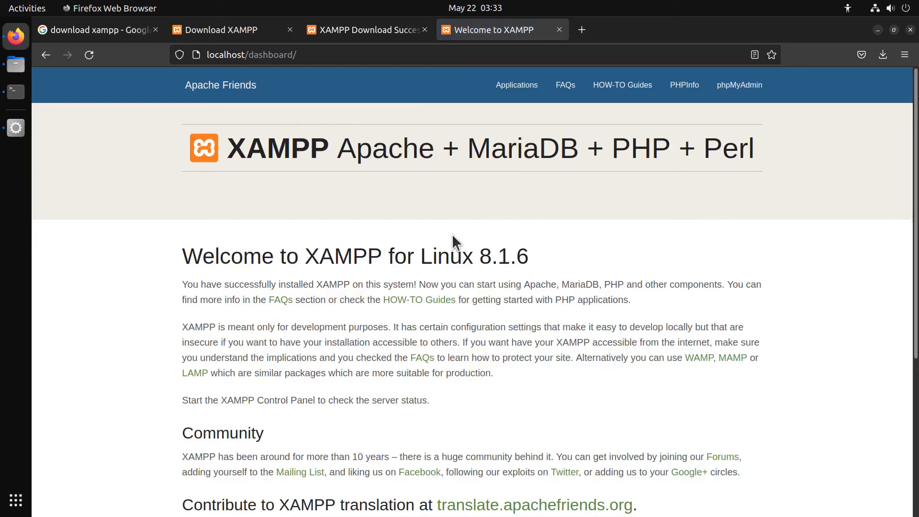
left_click(15, 91)
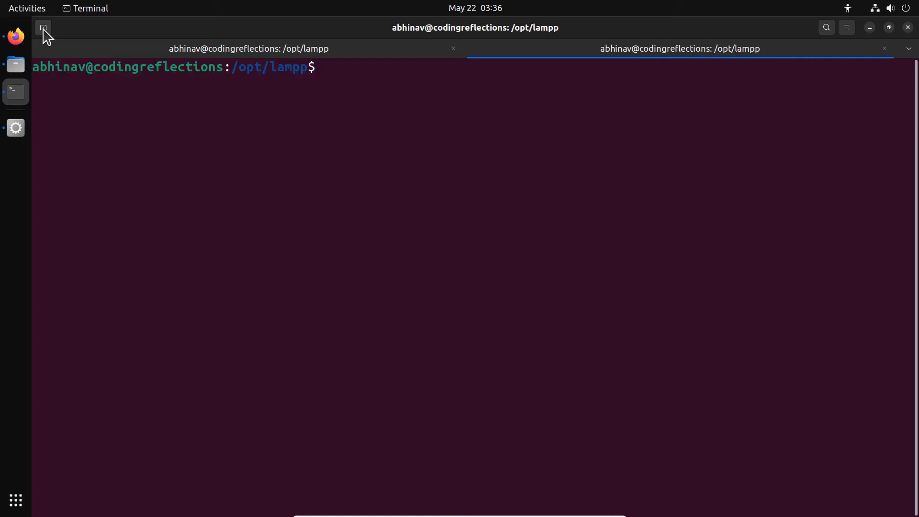
- Run ls -l in /opt/lampp and highlight the htdocs entry, owned by root
type("ls -l")
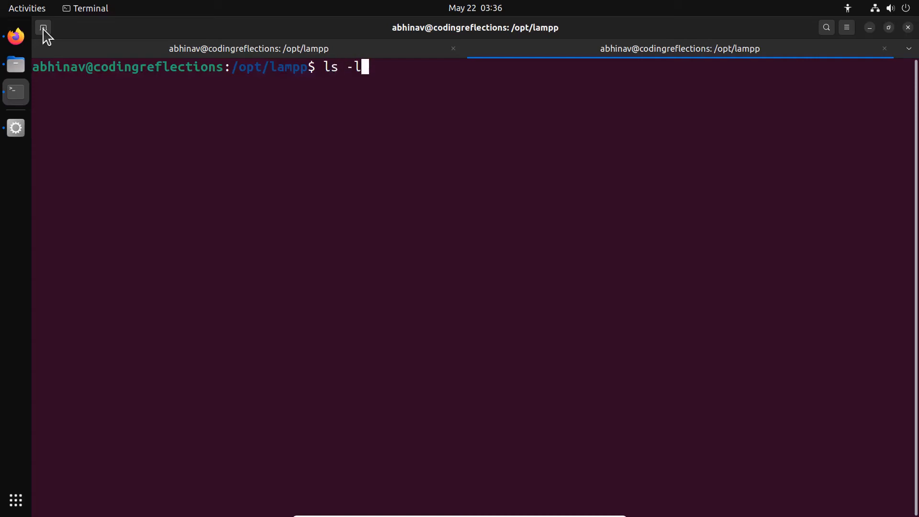
key("Return")
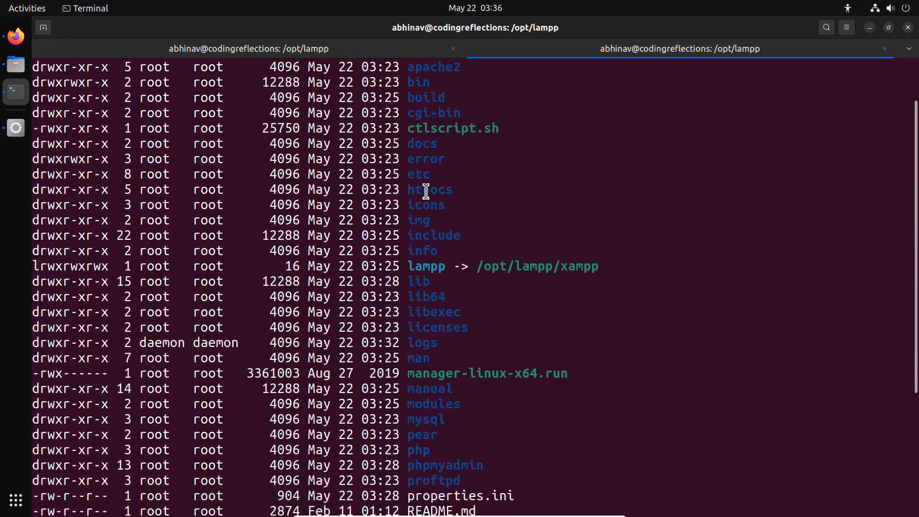
double_click(429, 190)
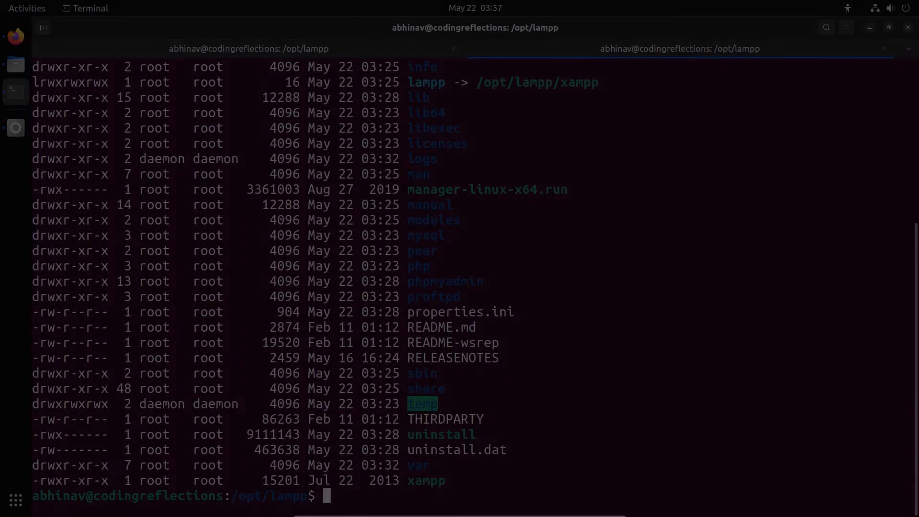
- Run sudo chown -R abhinav:abhinav ./htdocs and authorise it with the sudo password
type("sudo chow")
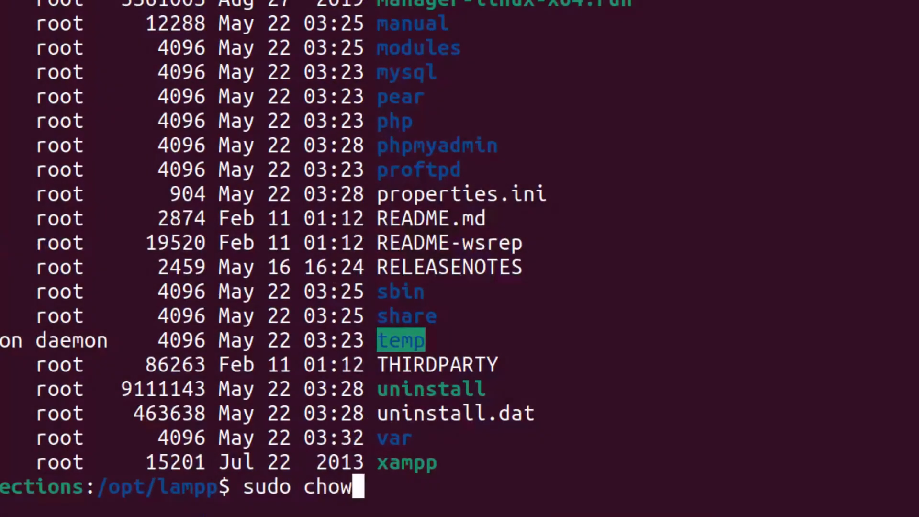
type("n _")
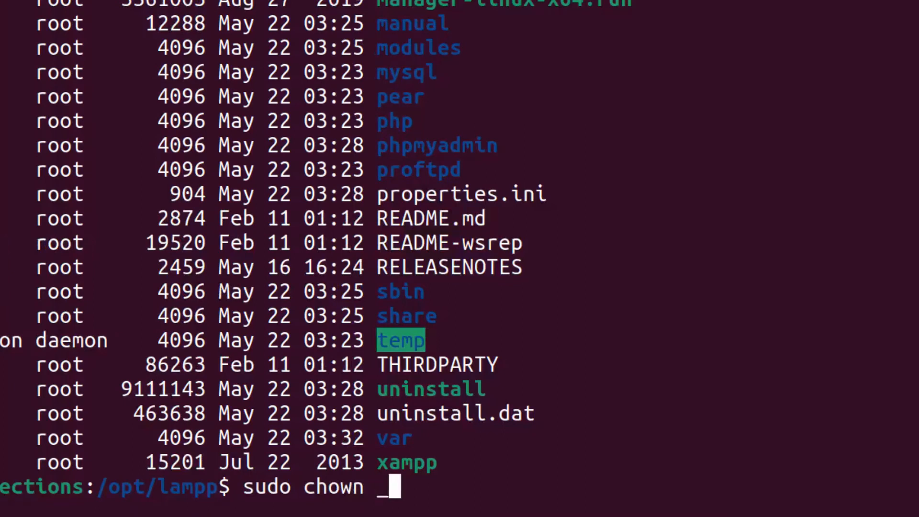
type("-R a")
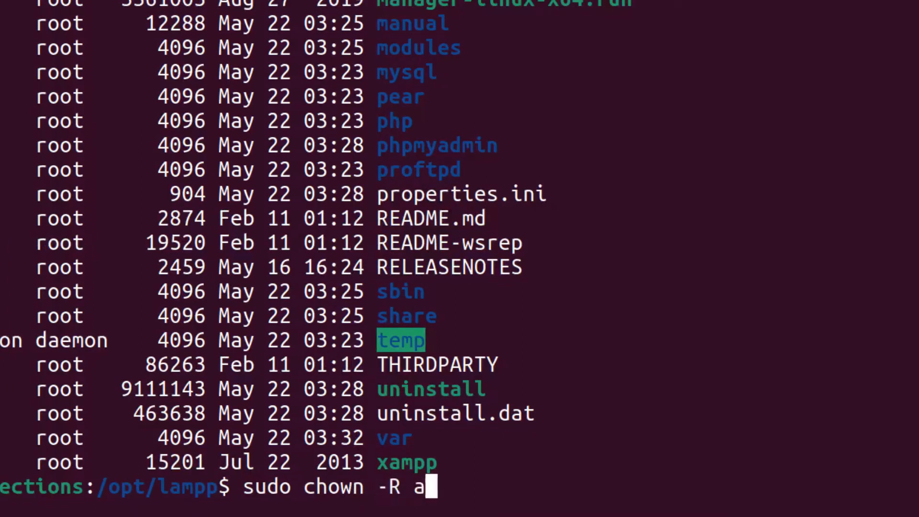
type("bhinav:abhinav ./")
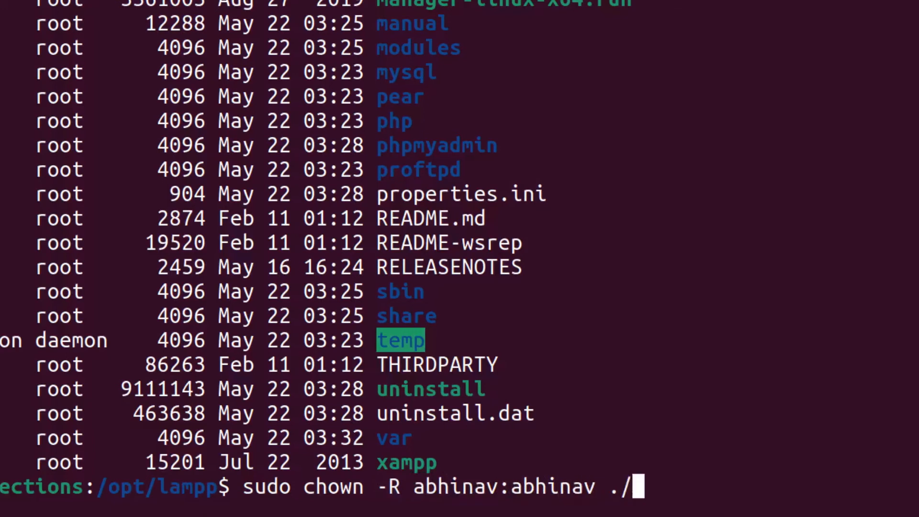
type("htdoc")
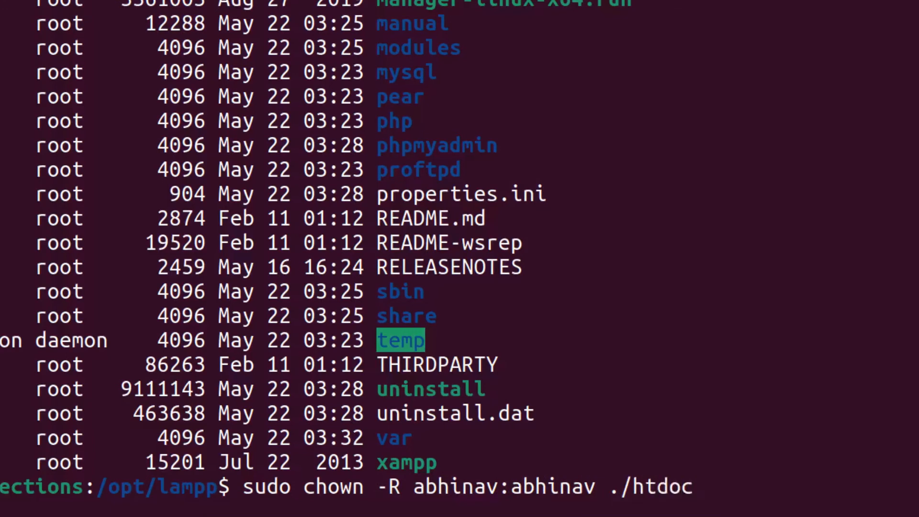
key("Return")
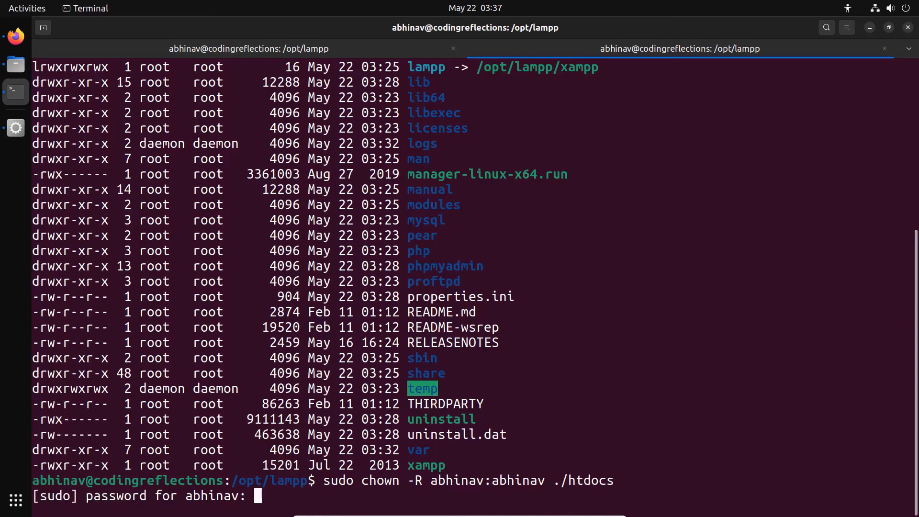
key("Return")
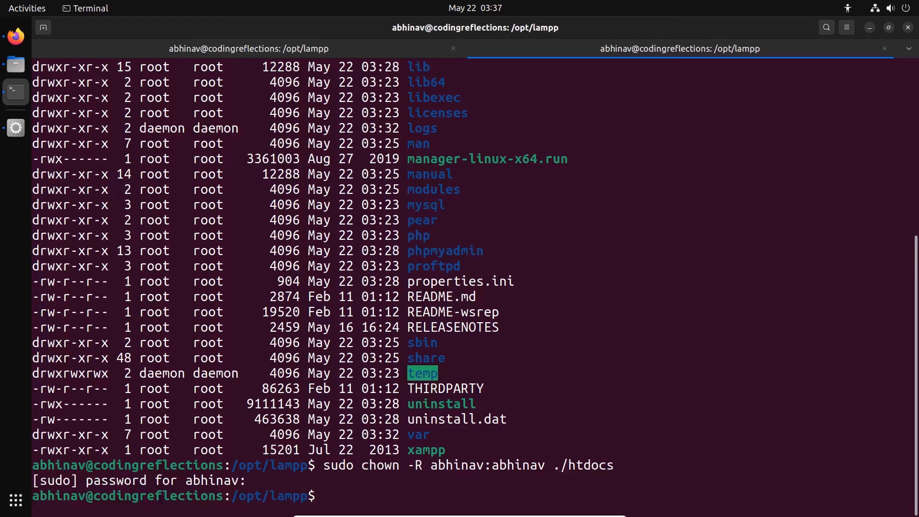
type("ls -")
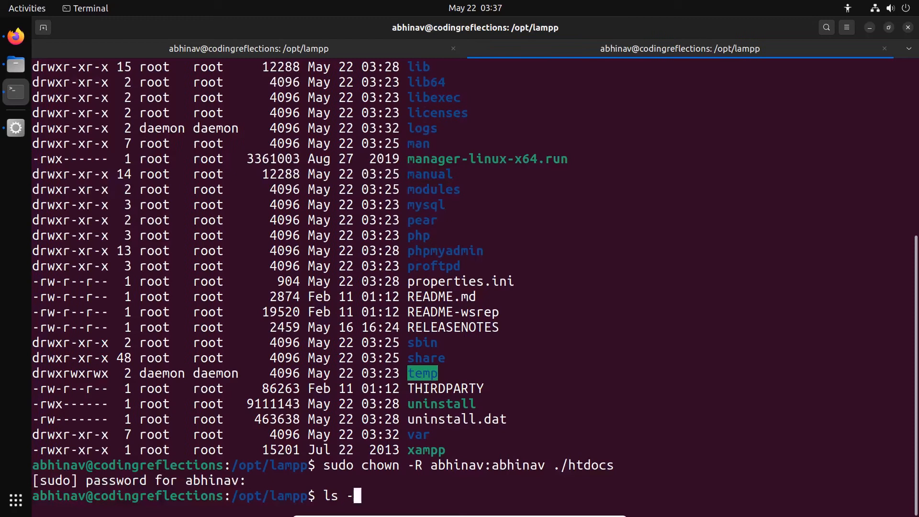
- List /opt/lampp and htdocs in detail, confirming abhinav owns htdocs and its contents
key("Return")
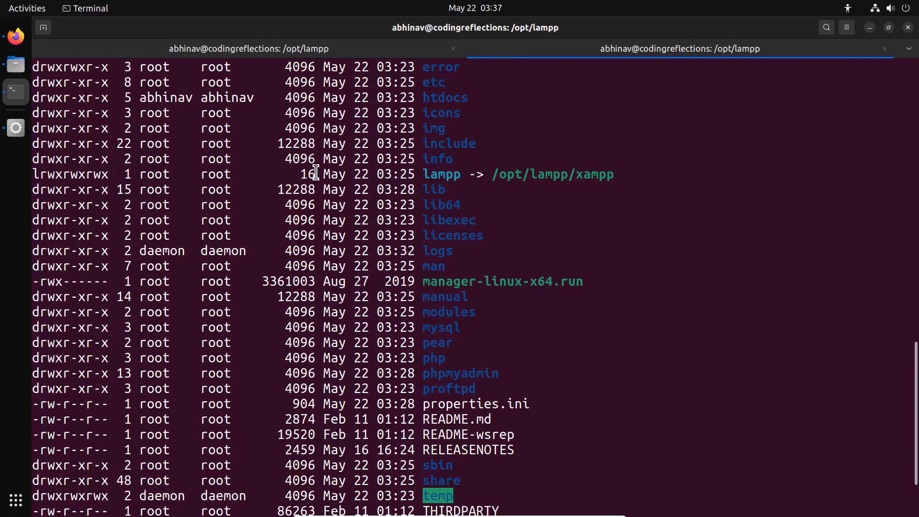
mouse_move(201, 106)
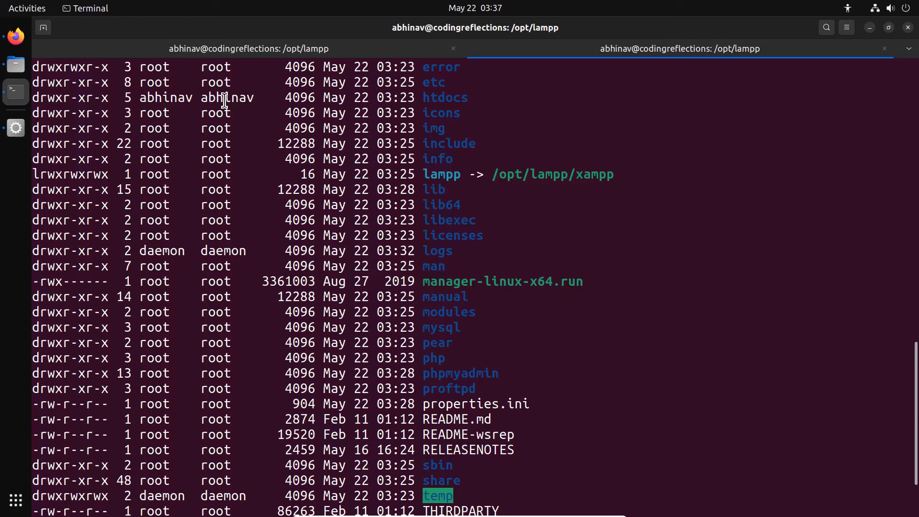
type("cd htdocs")
type("ls -la")
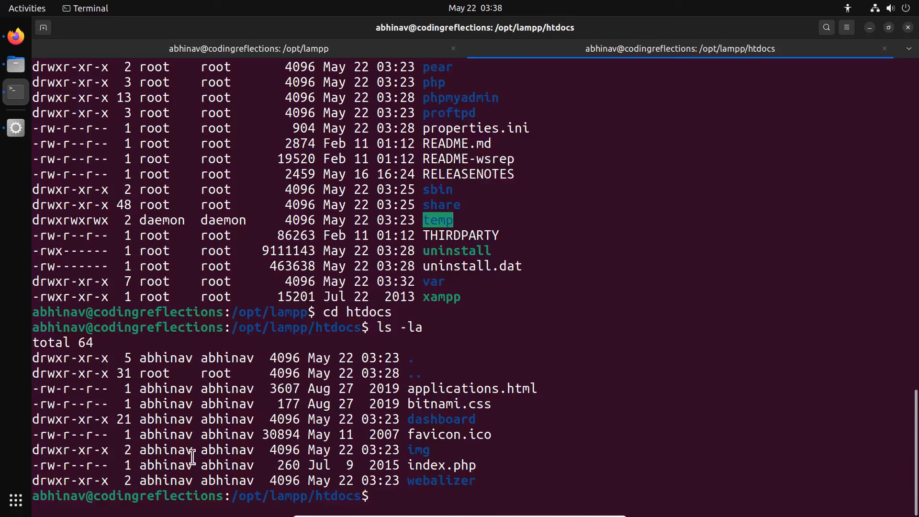
type("cd ..")
type("sudo nano h")
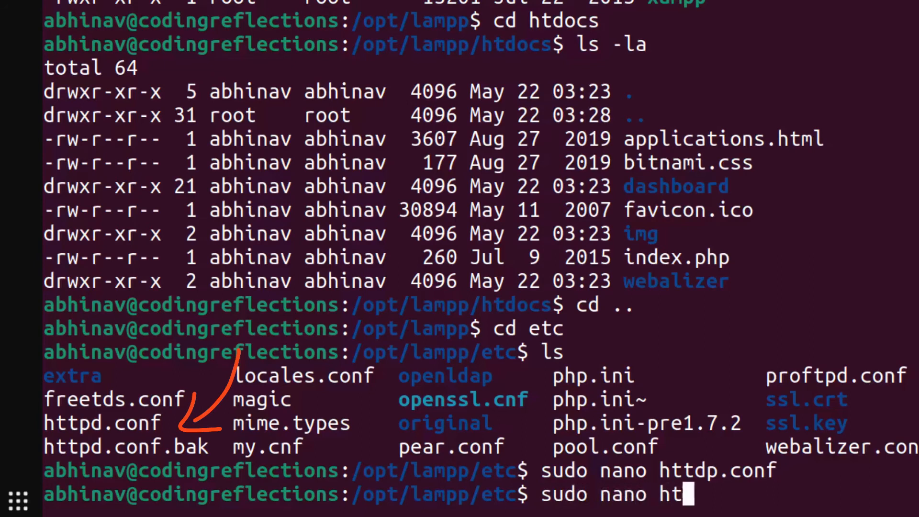
- Open httpd.conf from /opt/lampp/etc with sudo nano and scroll to the User/Group daemon lines
type("tpd.con")
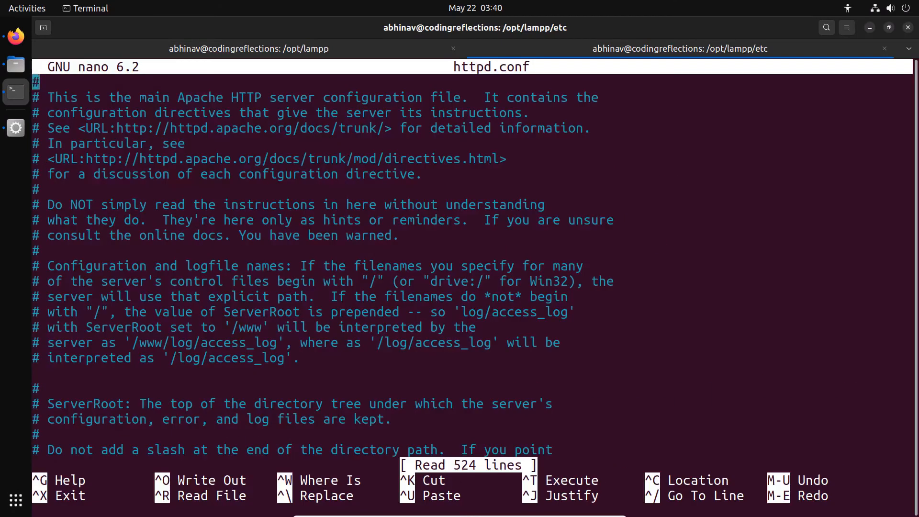
scroll("down", 3)
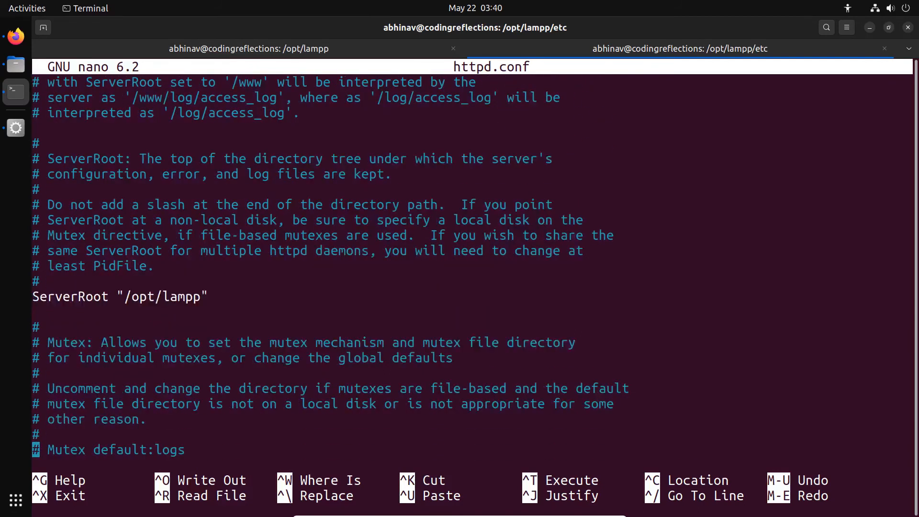
scroll("down", 3)
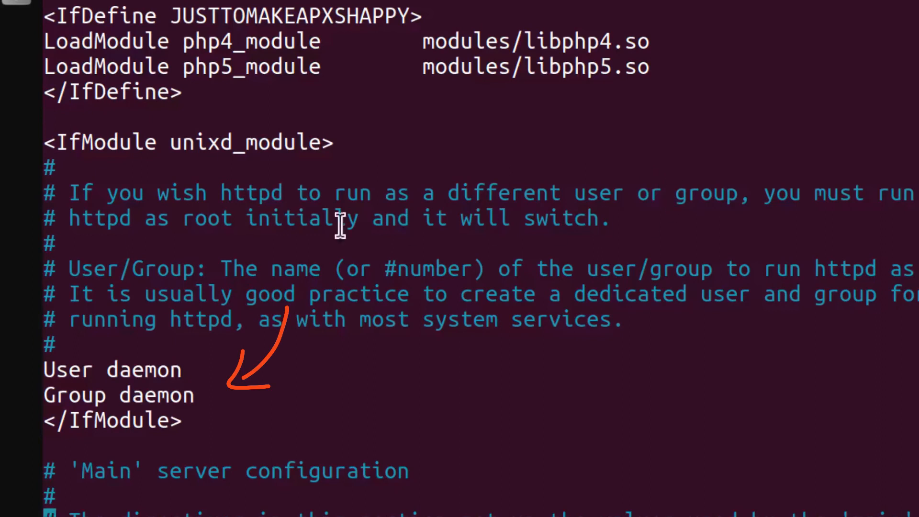
mouse_move(425, 227)
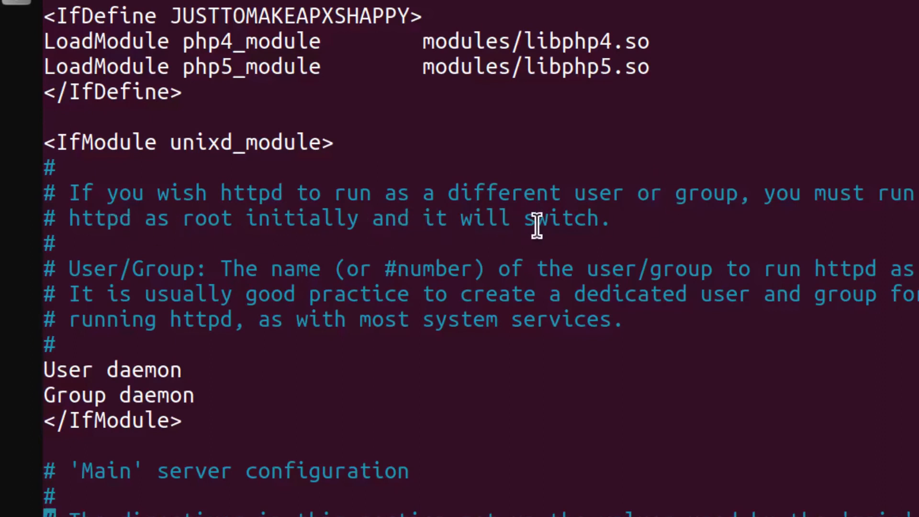
mouse_move(542, 219)
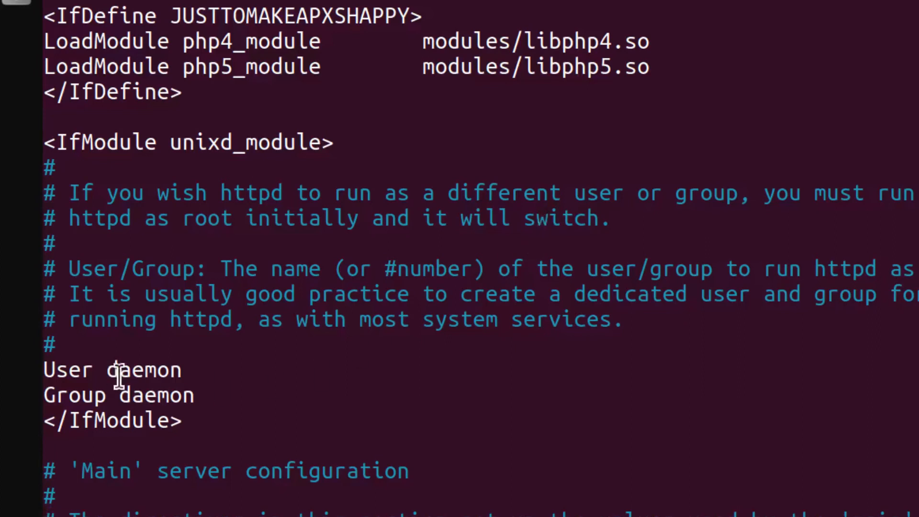
mouse_move(166, 370)
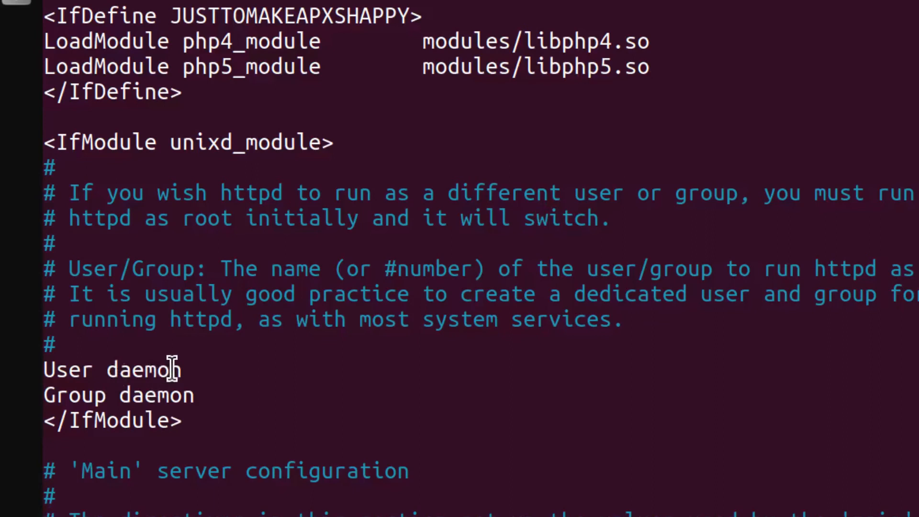
mouse_move(152, 401)
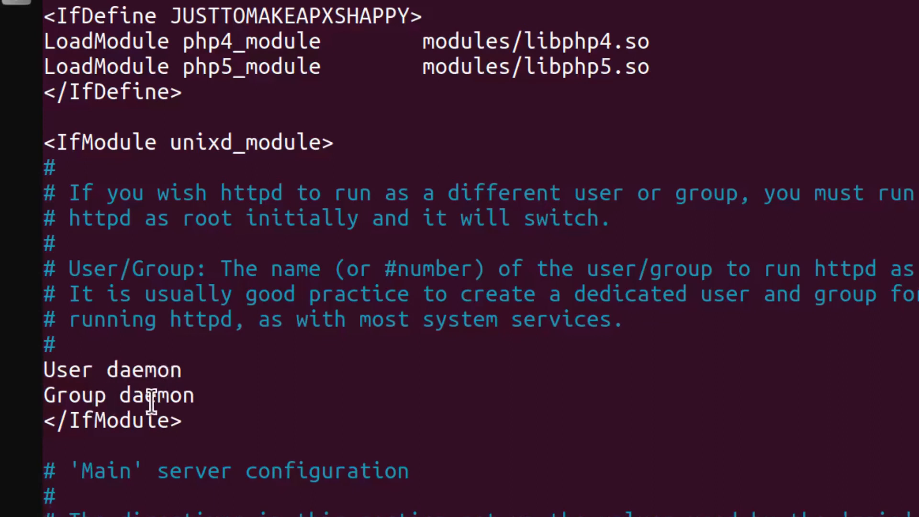
mouse_move(176, 406)
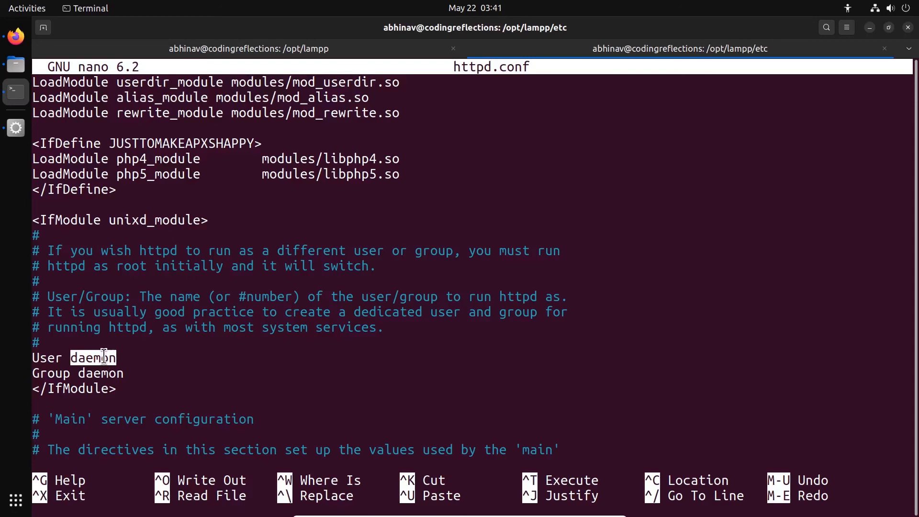
- Set User and Group to abhinav in httpd.conf, save it and leave nano
type("abhinav")
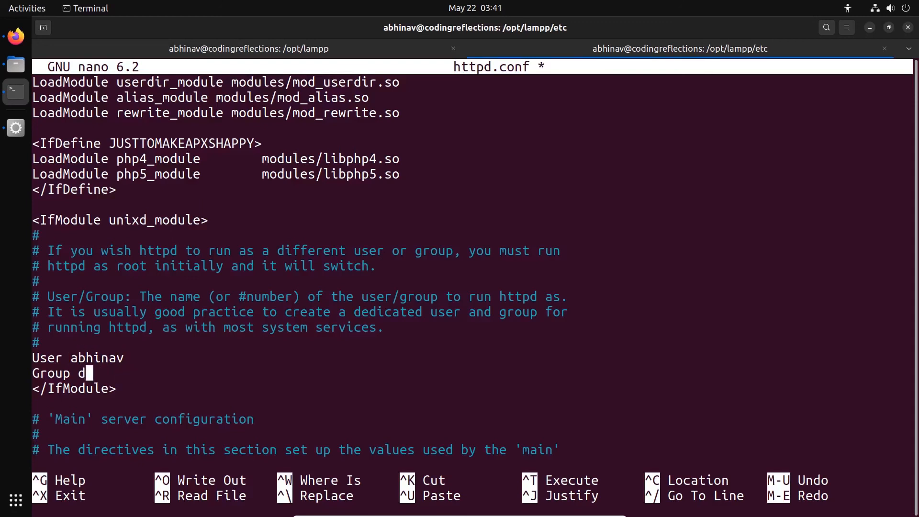
type("abhinav")
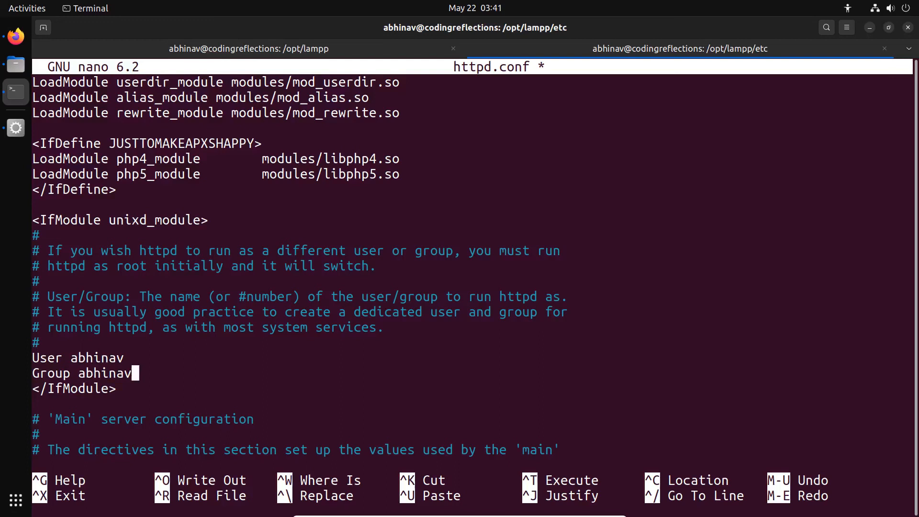
key("ctrl+o")
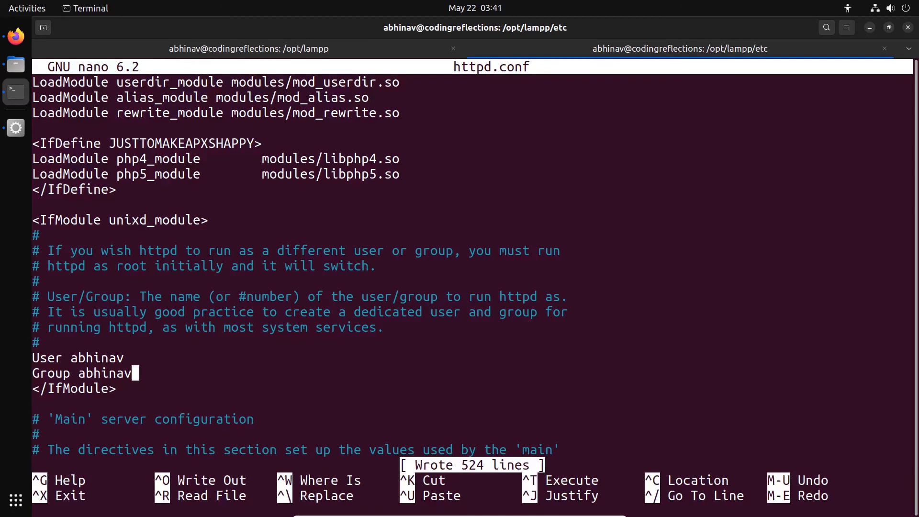
key("ctrl+x")
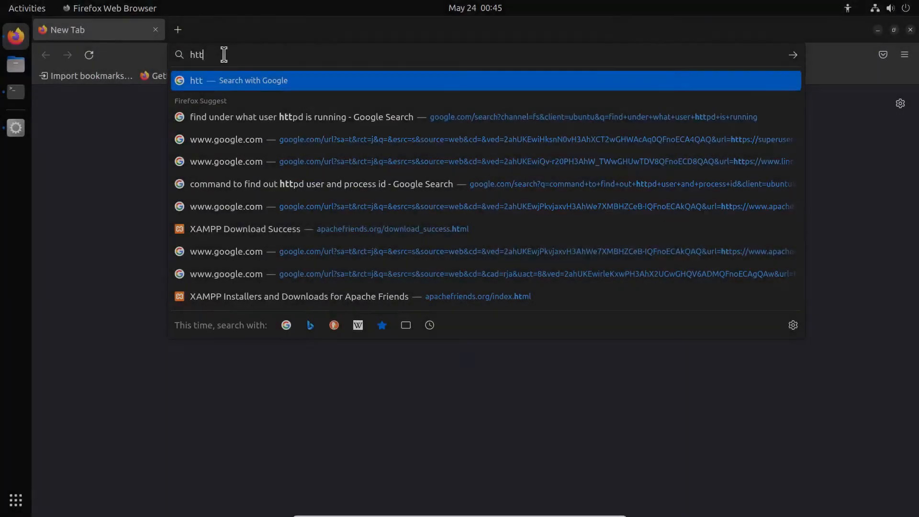
type("http://localhost/")
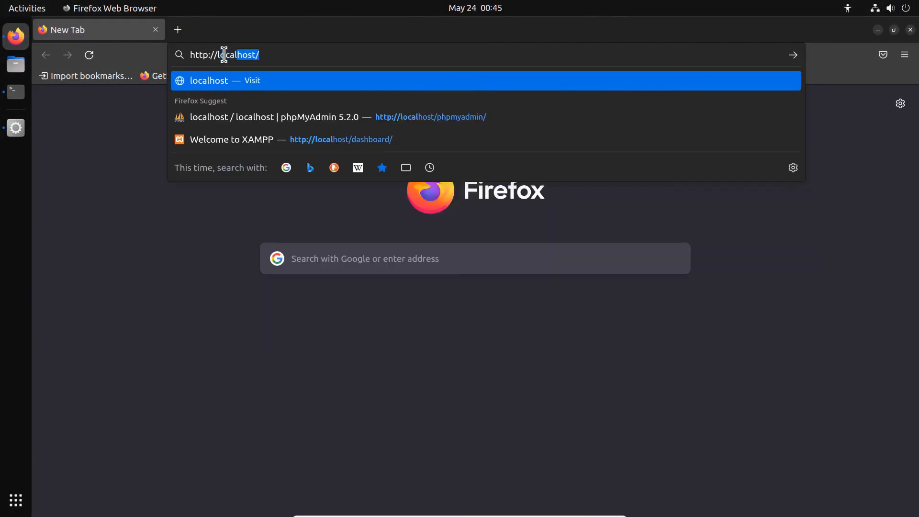
type("phpmyadmin/")
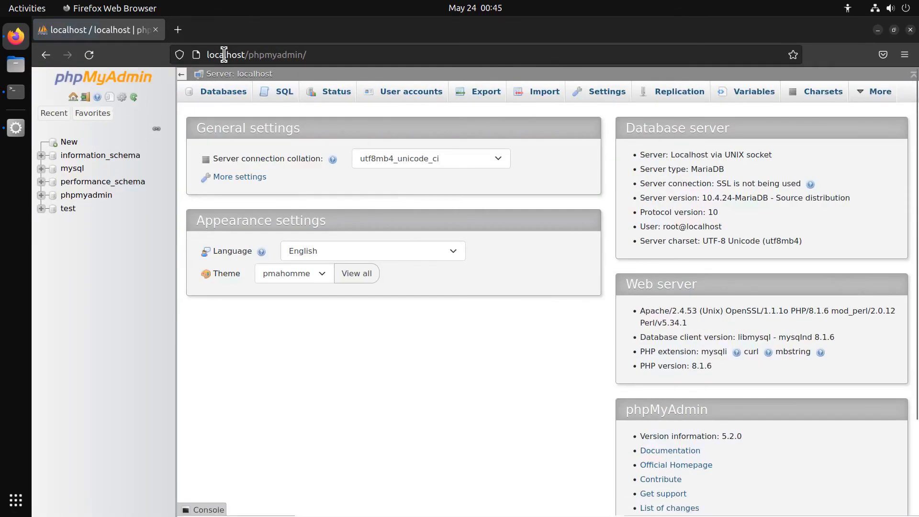
mouse_move(230, 101)
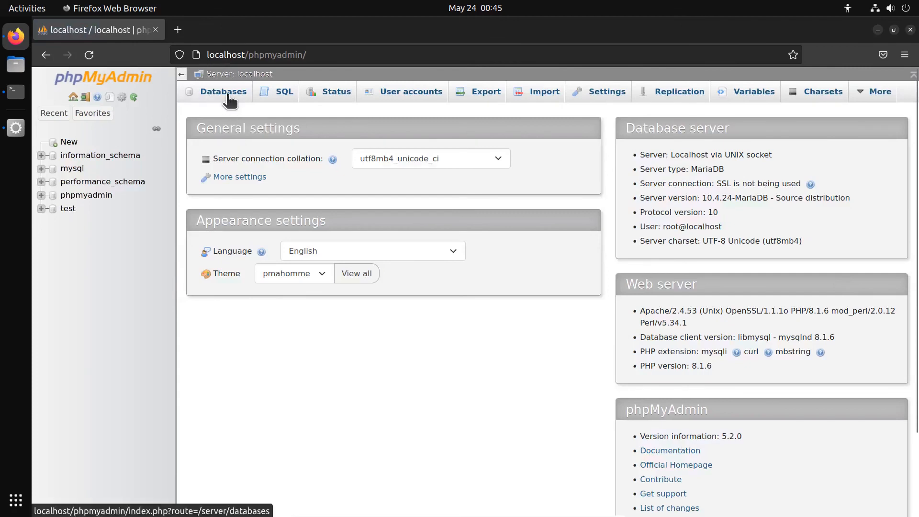
left_click(224, 92)
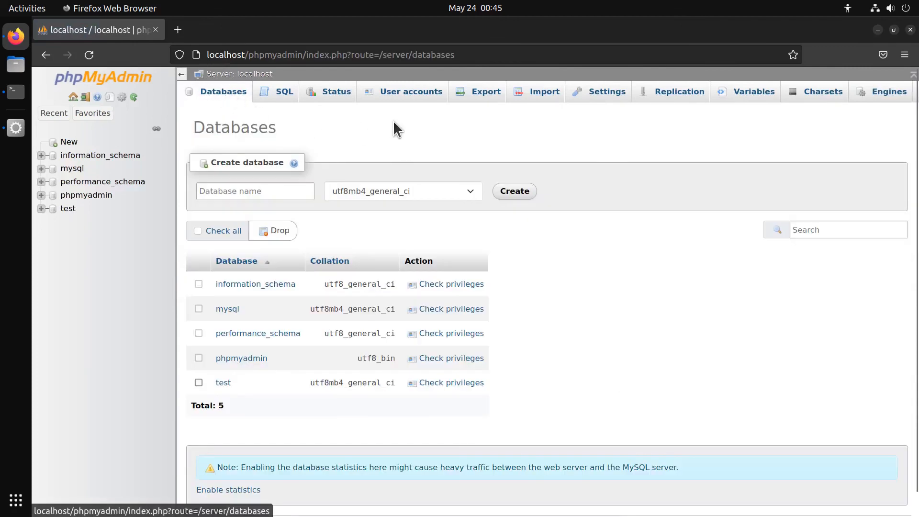